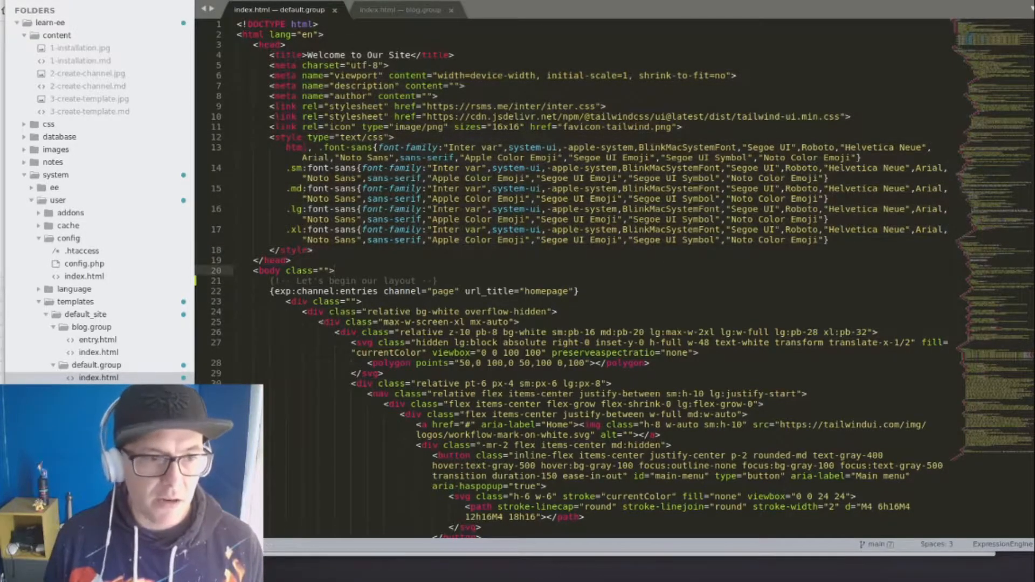
Step: Open blog.group entry.html as a third tab, then return to default.group index.html
click(401, 10)
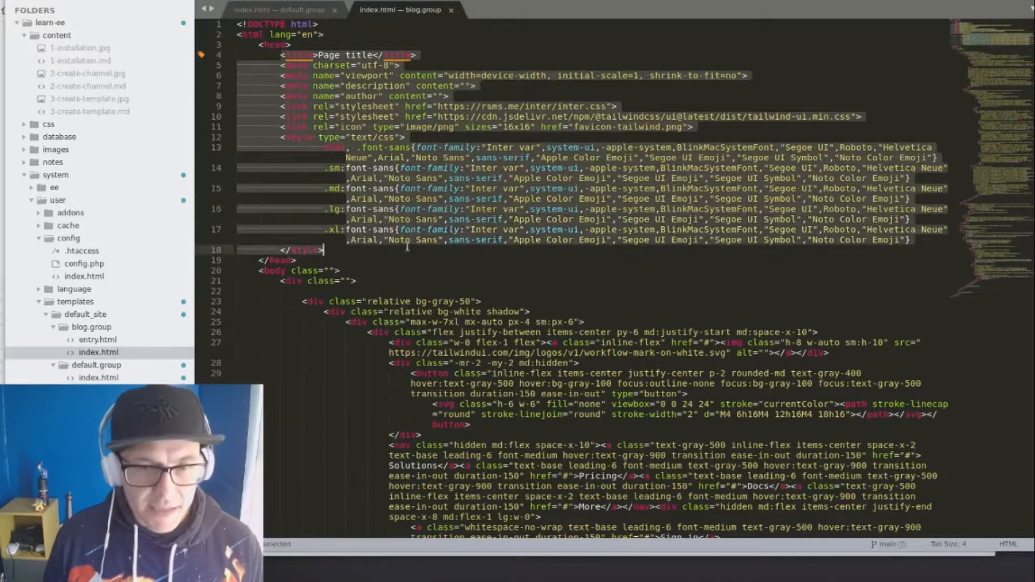
click(97, 338)
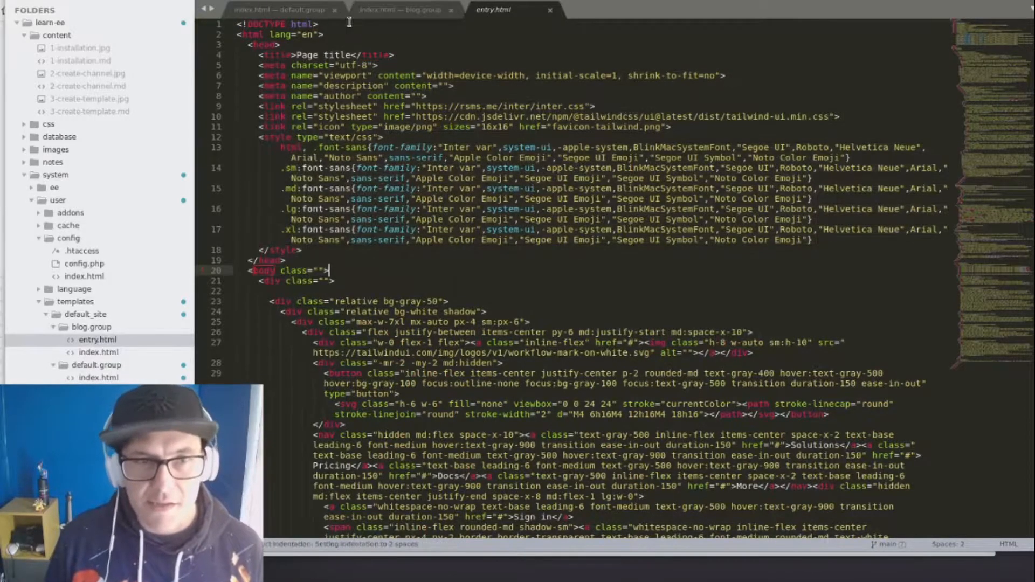
click(277, 9)
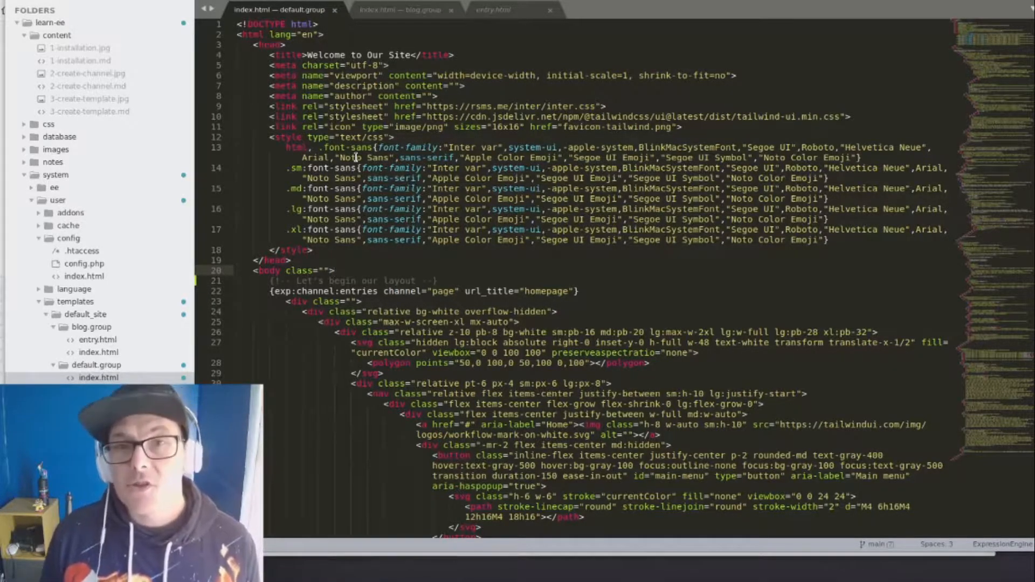
click(334, 270)
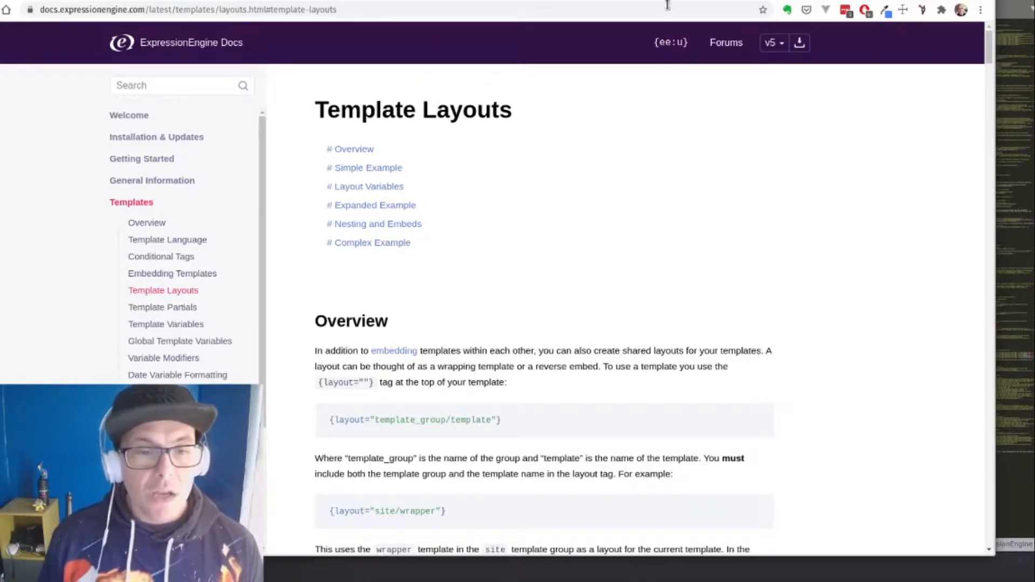
scroll(down, 3)
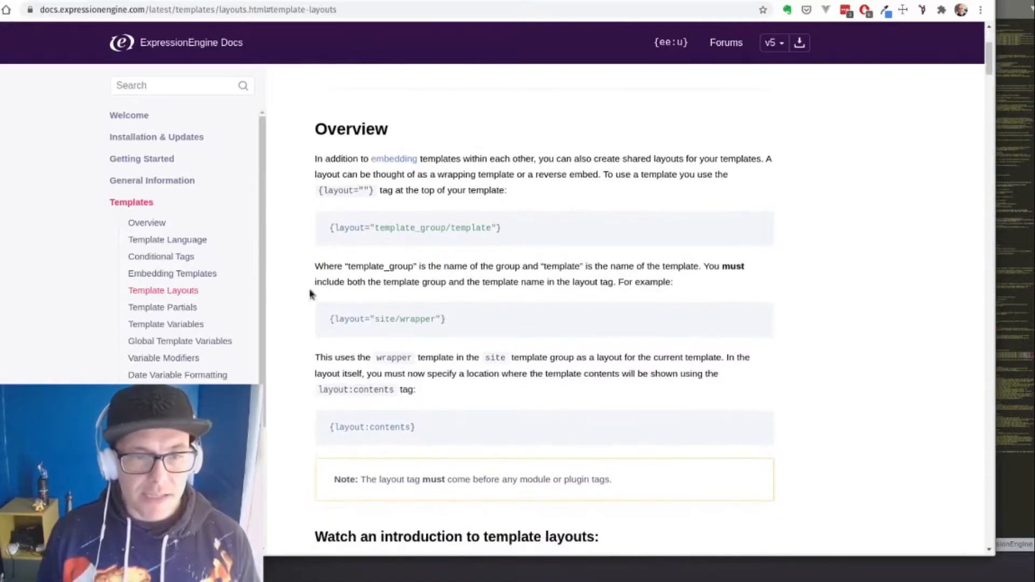
mouse_move(485, 223)
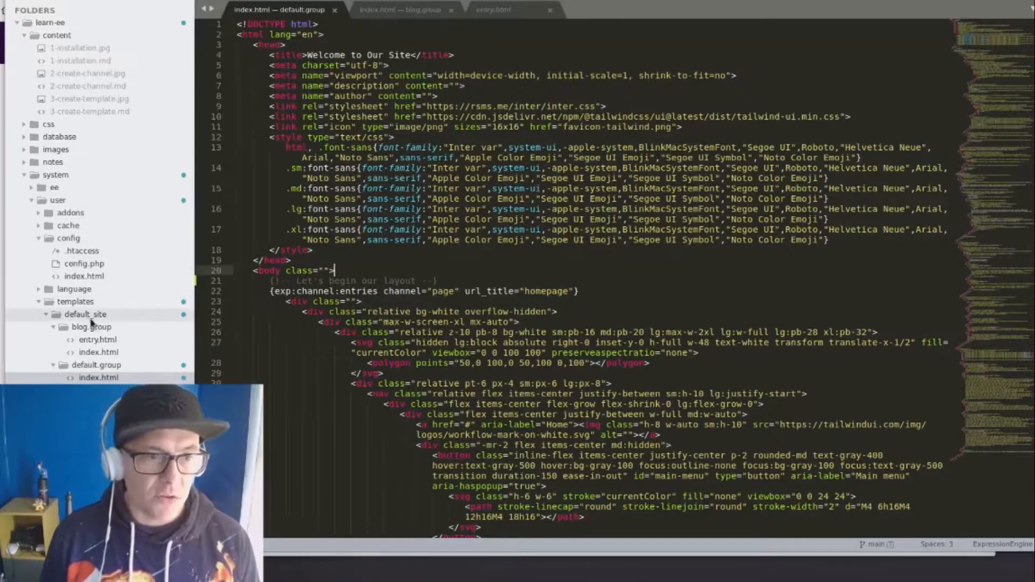
Step: Create a layouts.group folder in default_site holding an empty main.html file
click(92, 327)
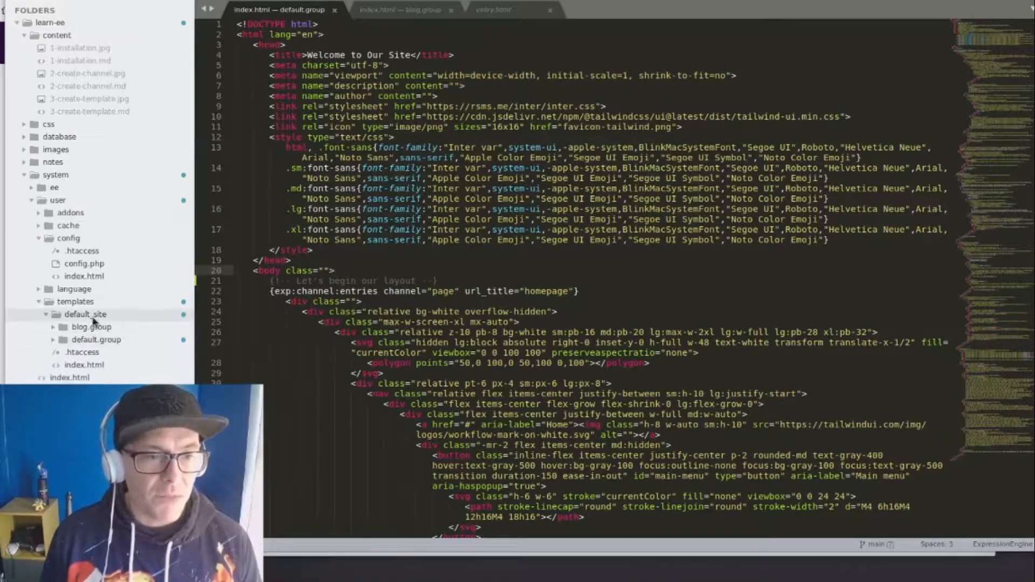
right_click(84, 315)
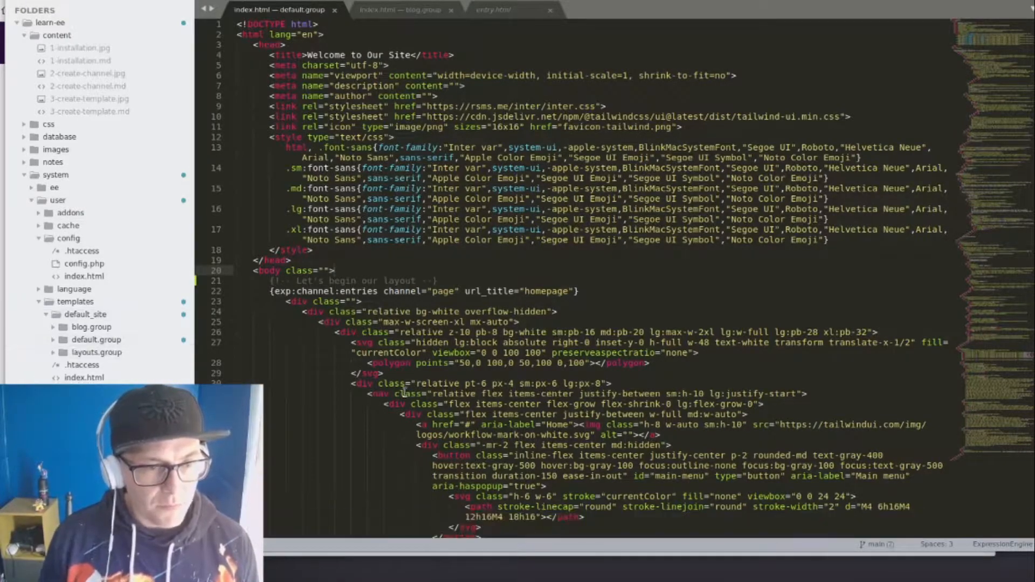
right_click(96, 352)
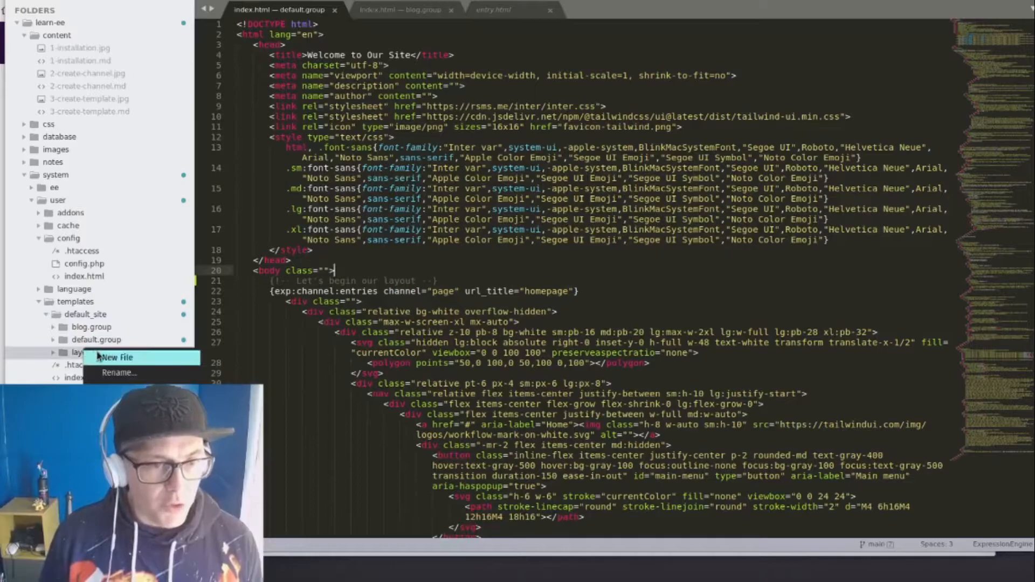
click(117, 357)
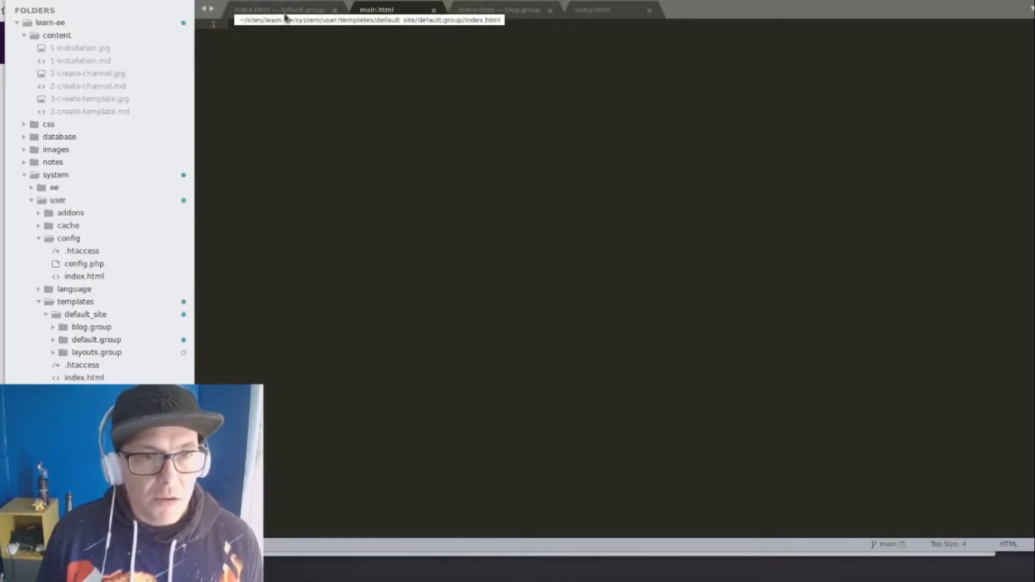
Step: Review the default index template's markup around the homepage channel entries tag
click(280, 9)
text({!-- Let's begin our layout --})
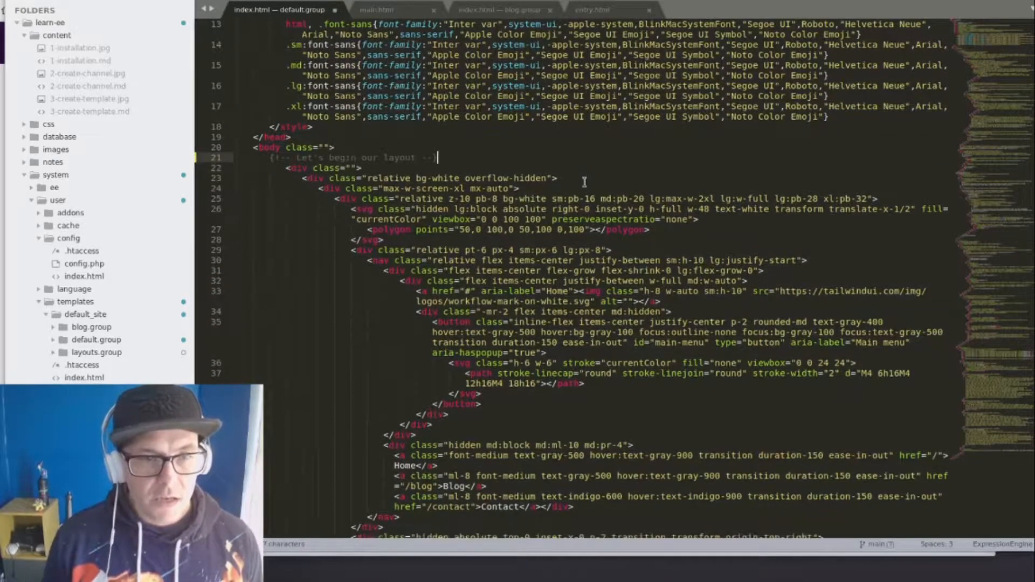
scroll(down, 3)
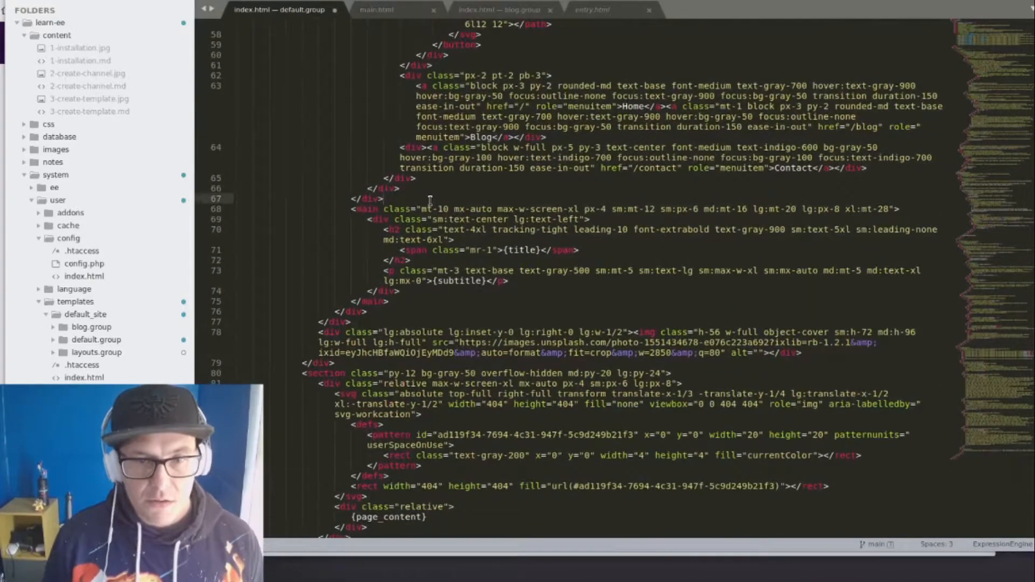
text({exp:channel:entries channel="page" url_title="homepage"})
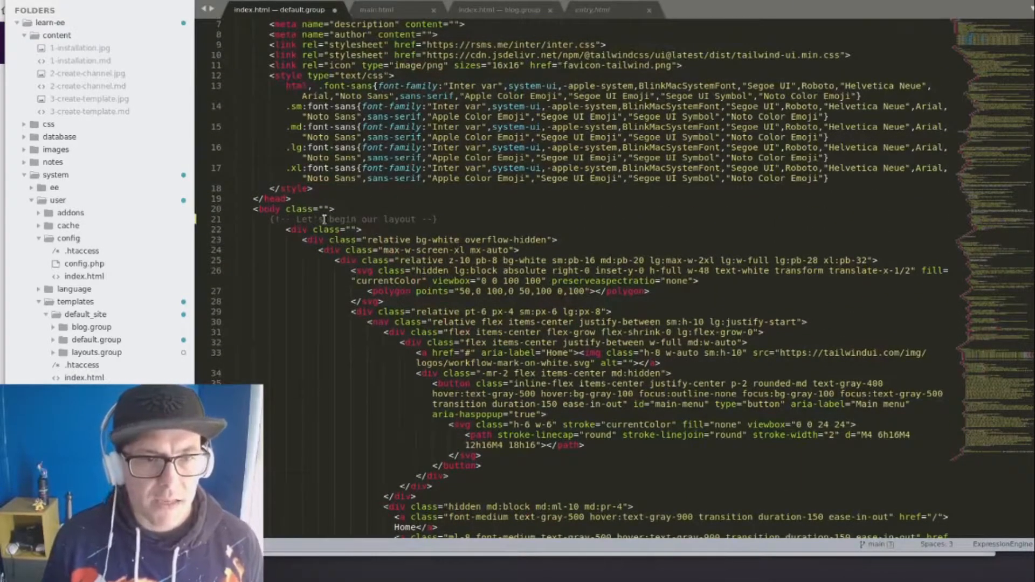
scroll(down, 3)
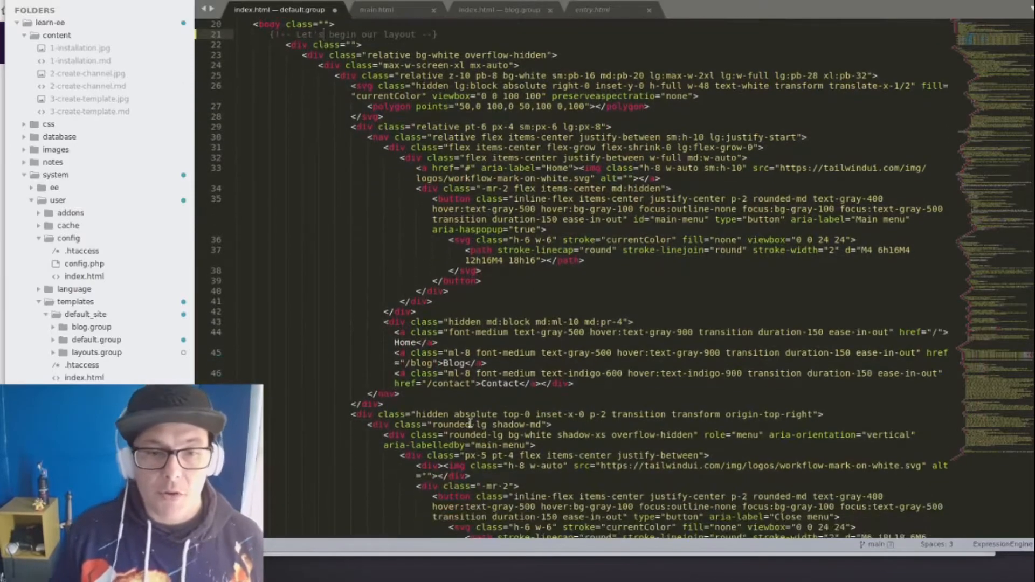
scroll(down, 3)
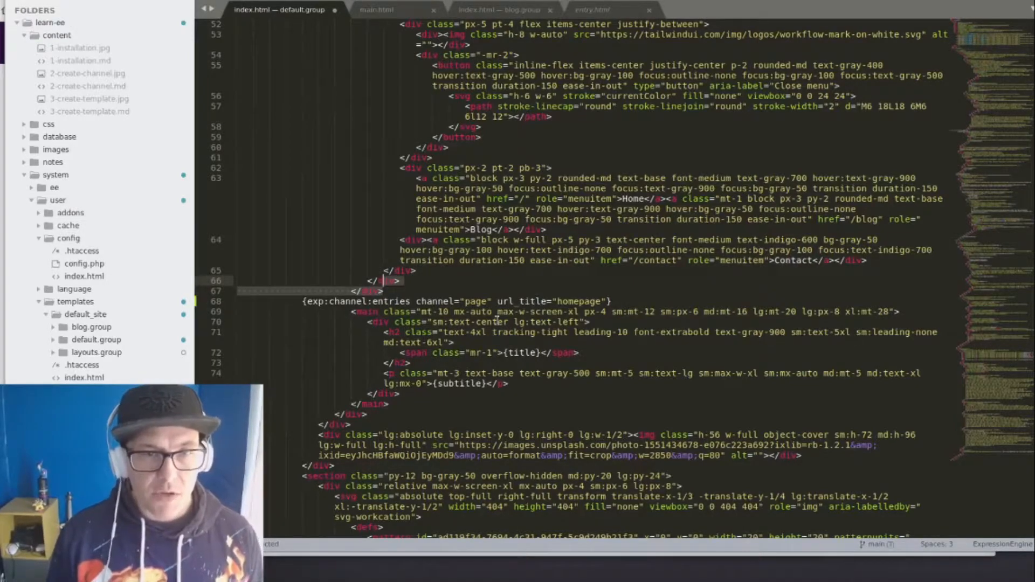
scroll(down, 3)
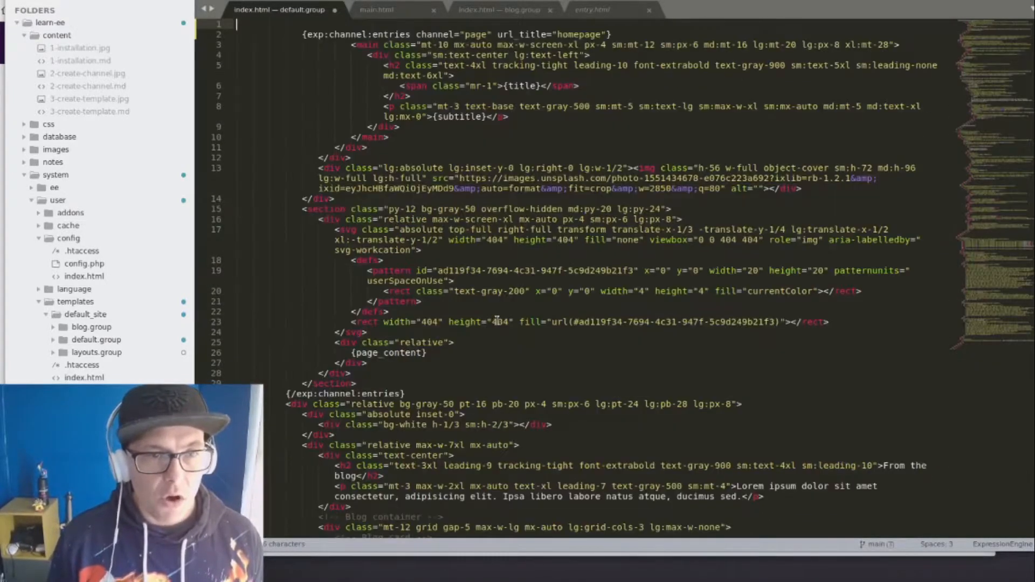
Step: Fill main.html with the navigation, a 'content will go here' comment, and the footer markup
click(376, 9)
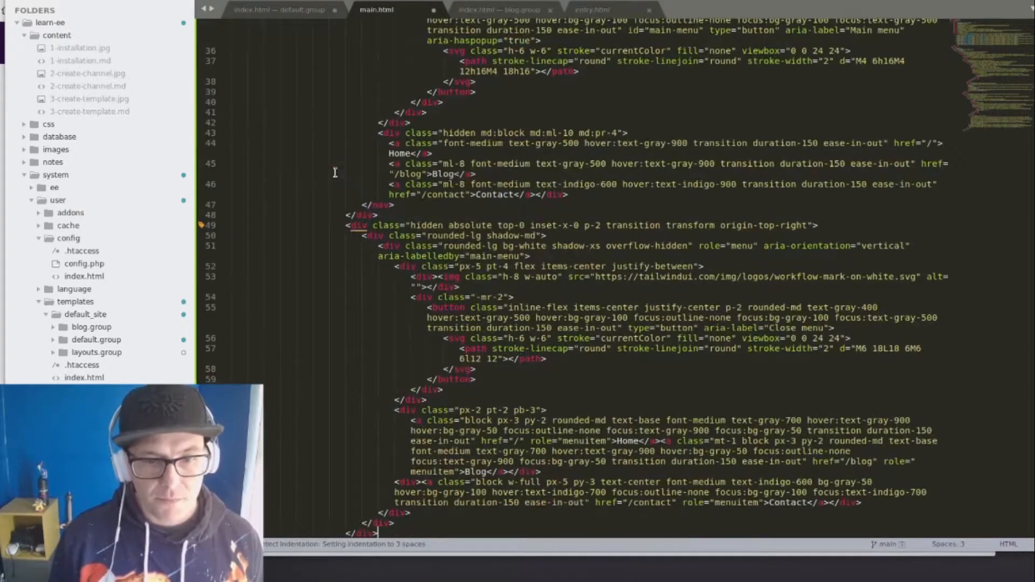
click(277, 9)
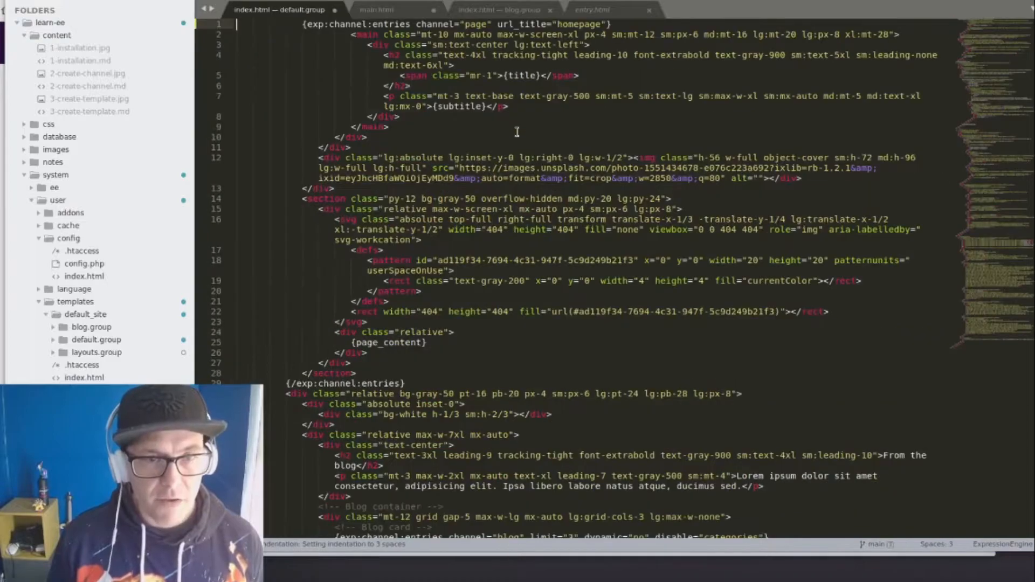
click(376, 9)
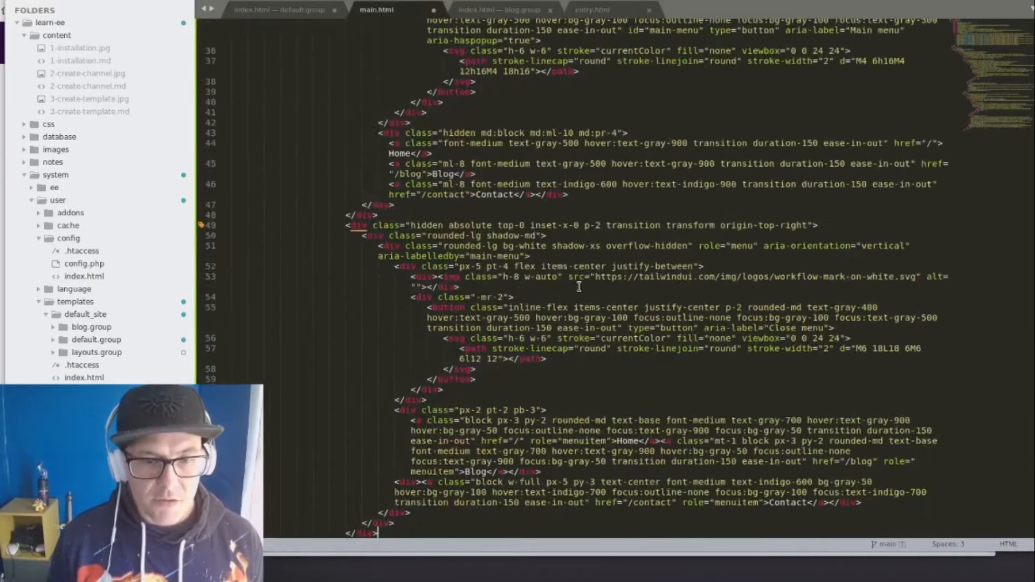
text(ep)
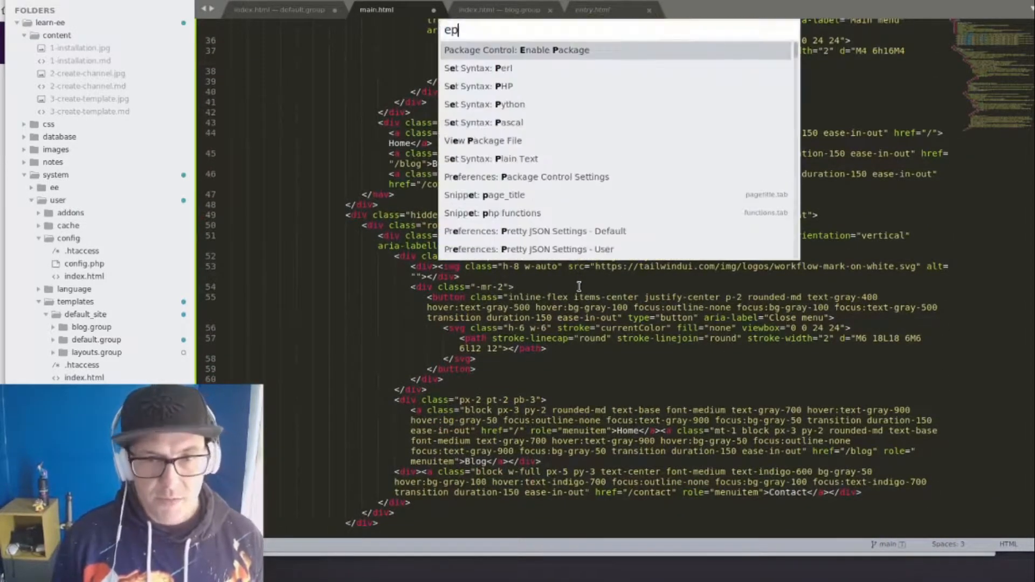
key(Escape)
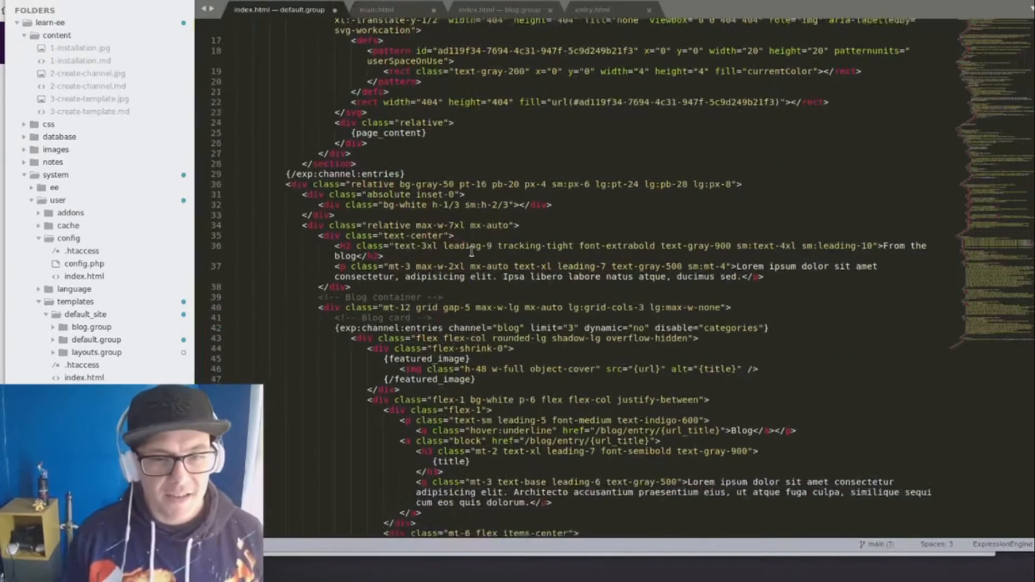
scroll(down, 3)
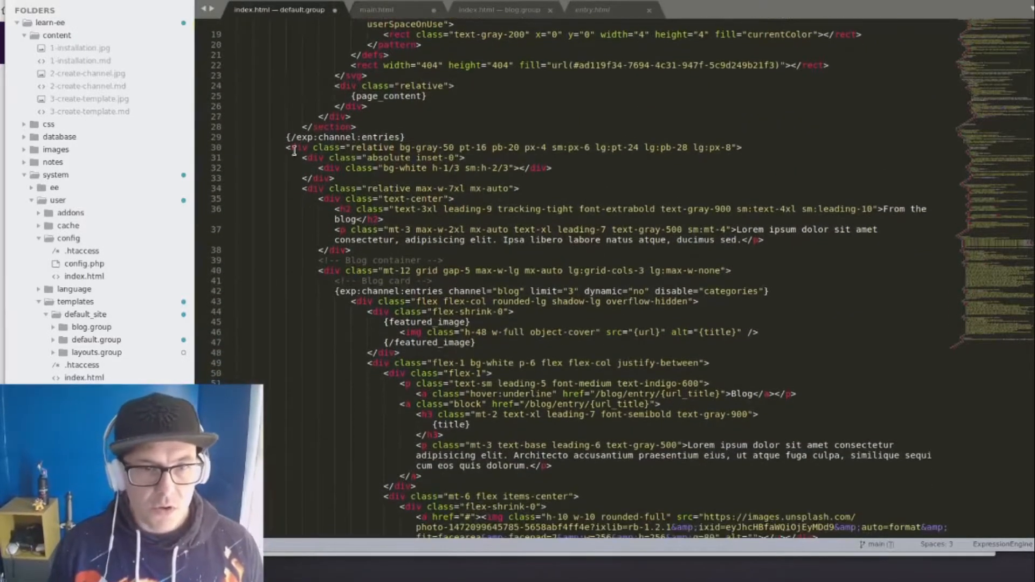
scroll(down, 3)
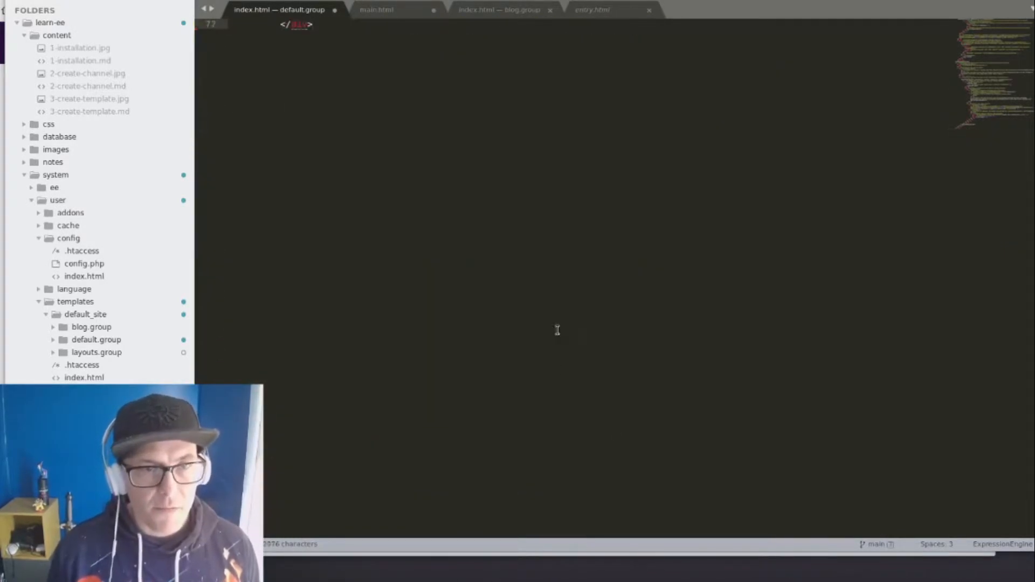
click(377, 9)
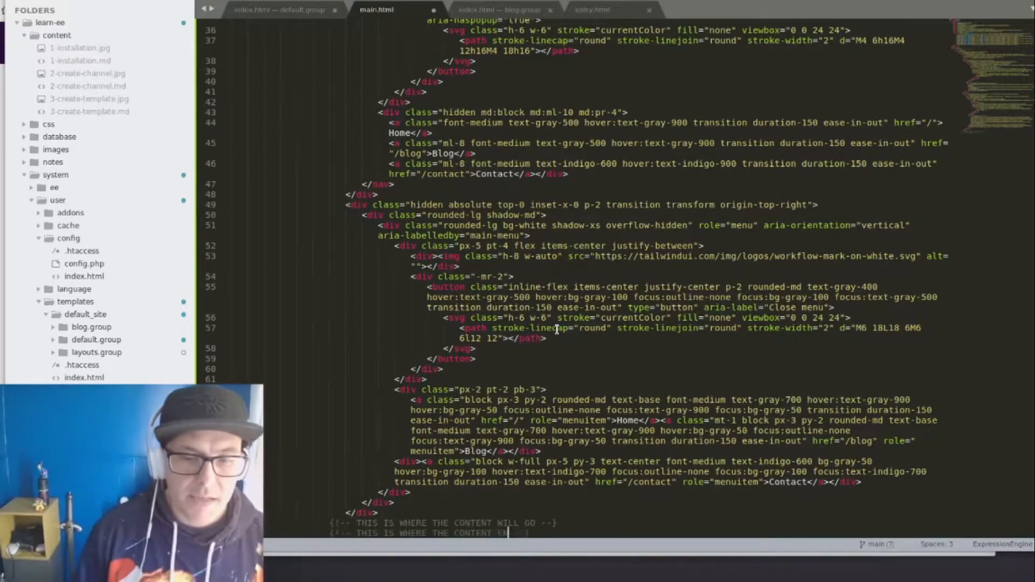
scroll(down, 3)
text(DS)
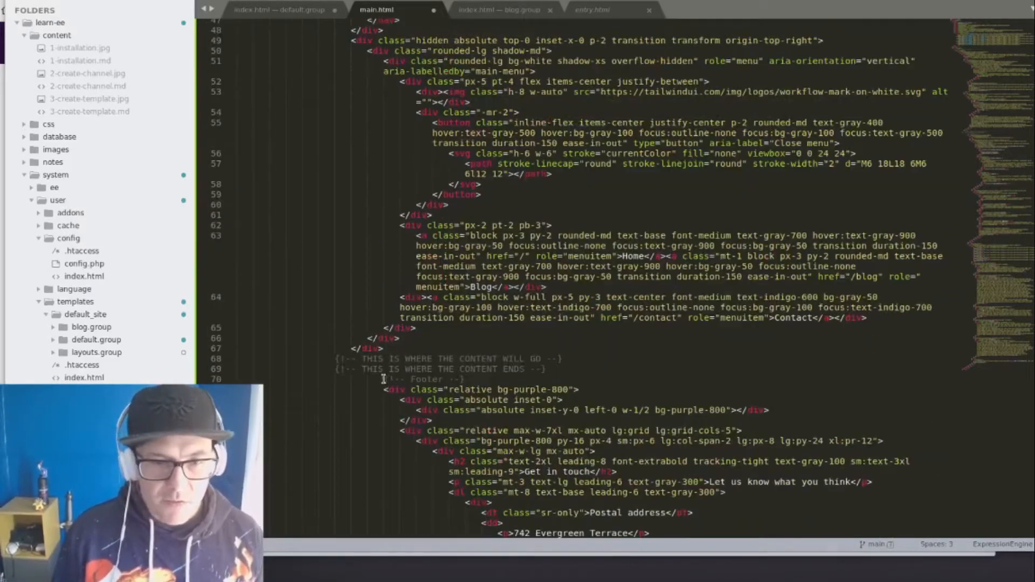
scroll(down, 3)
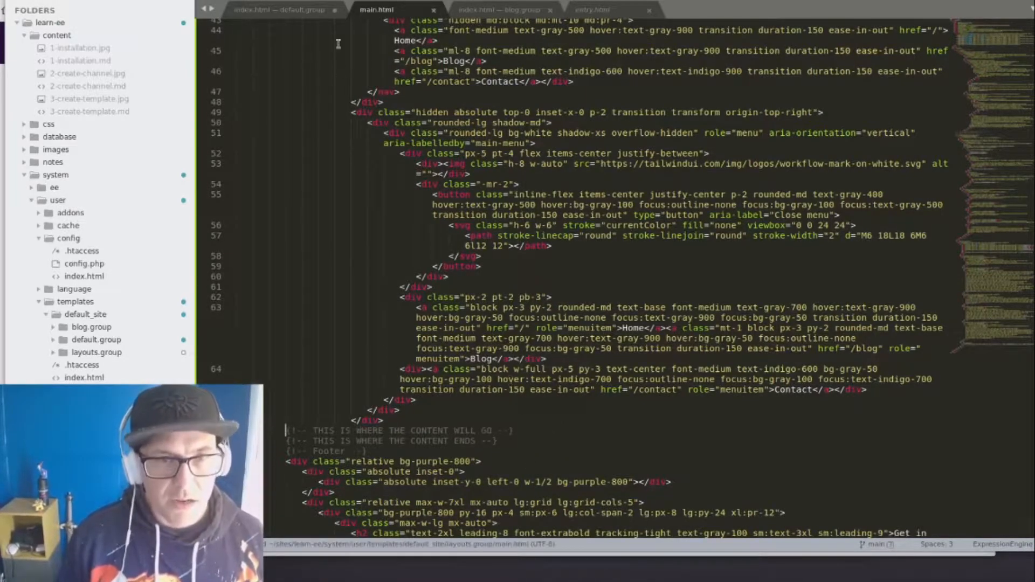
Step: Scroll down the learn-ee.test homepage in Chrome to inspect its unstyled lower content
click(284, 9)
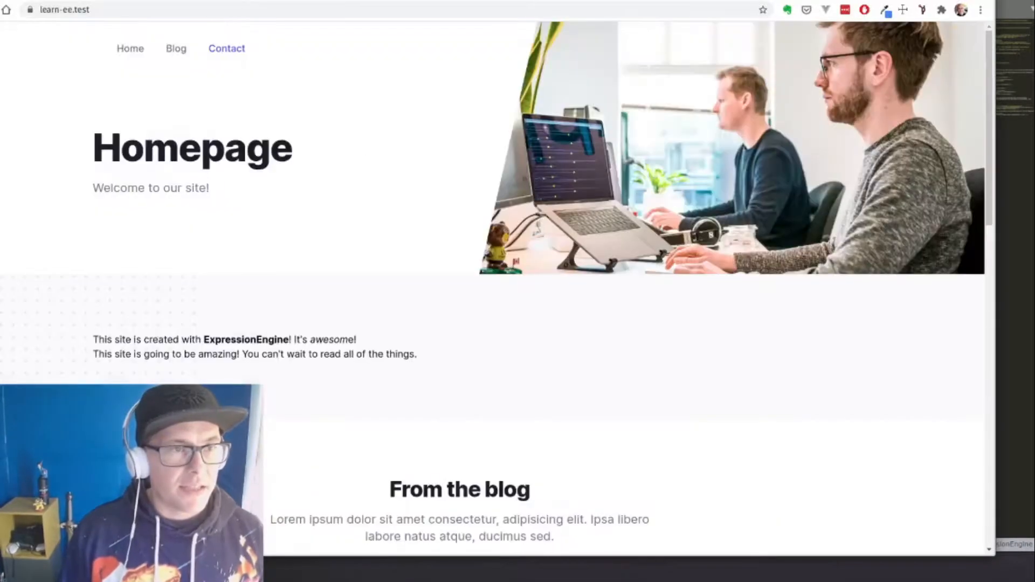
scroll(down, 3)
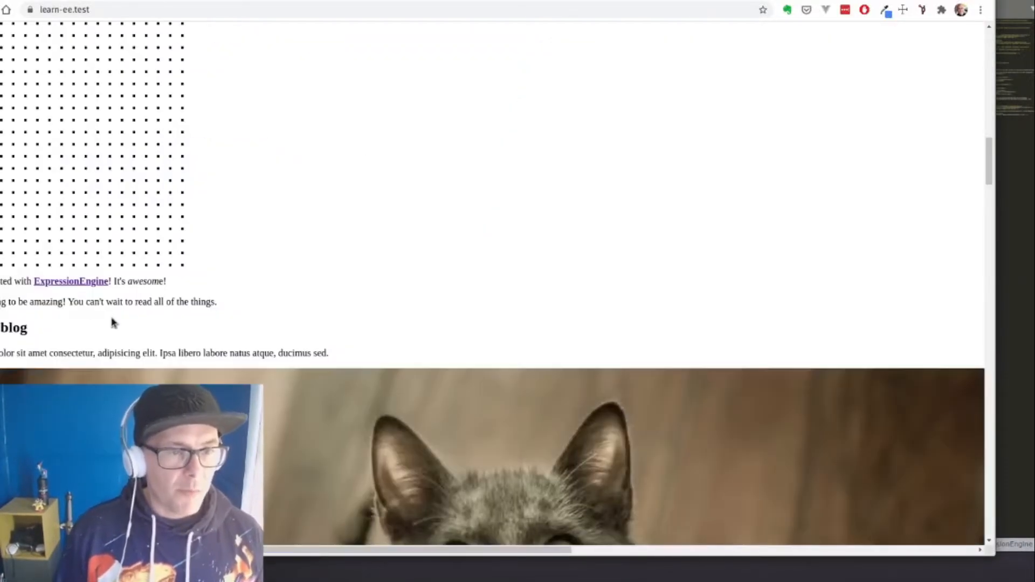
scroll(down, 3)
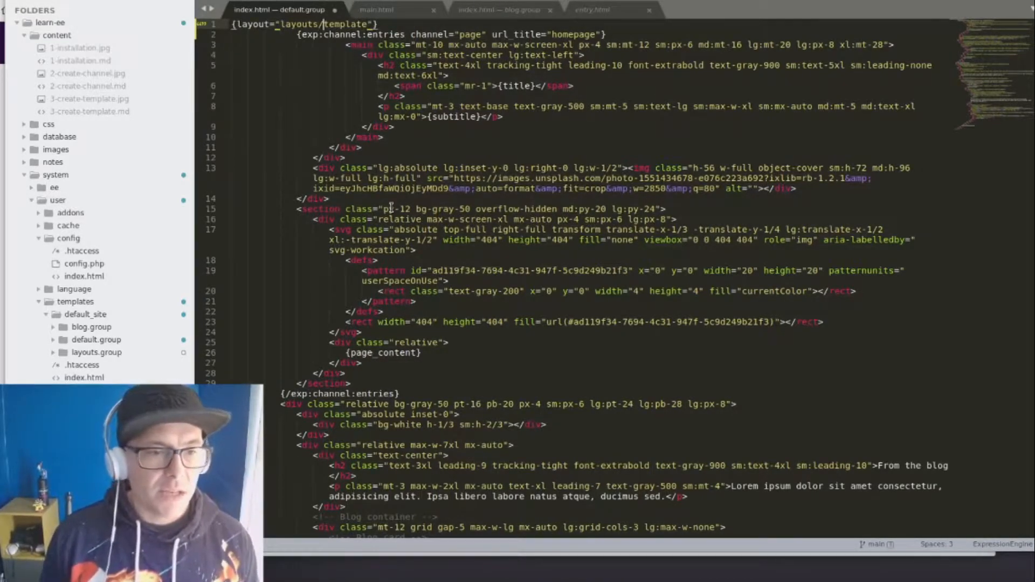
Step: Change the homepage template's layout tag to reference layouts/main
click(377, 9)
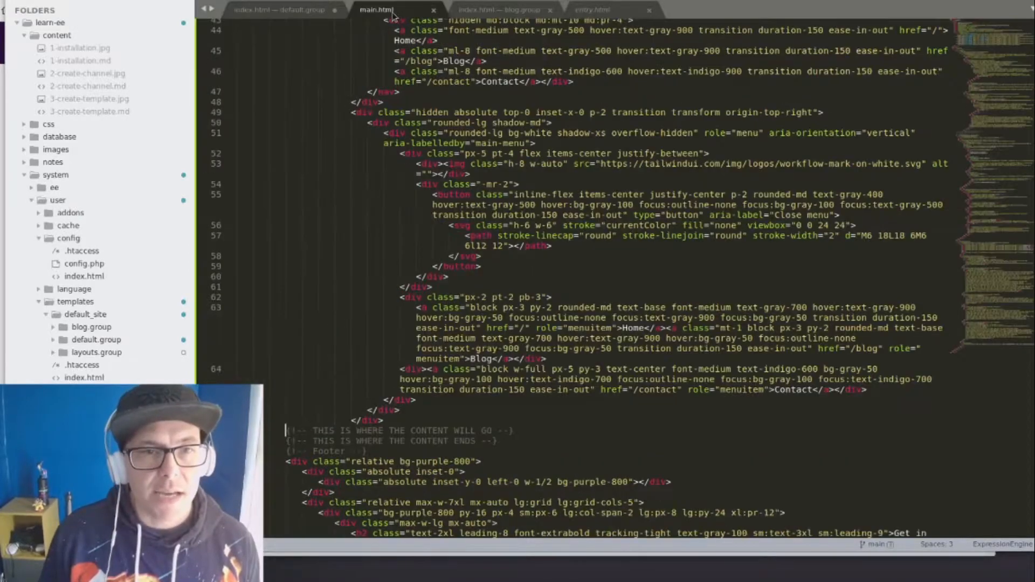
click(280, 9)
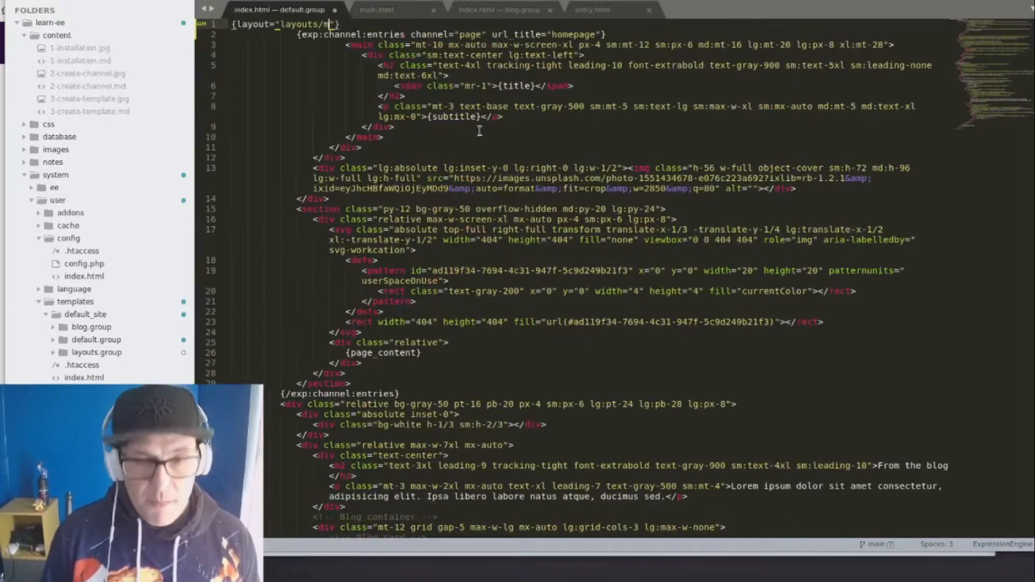
text(ain)
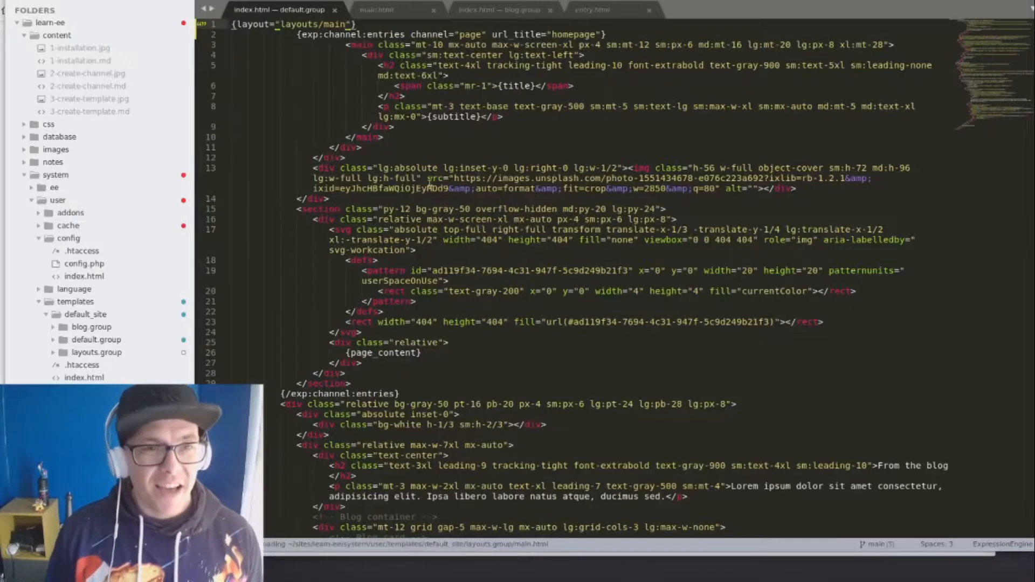
Step: Replace the content comment in main.html with {layout:contents}
click(377, 9)
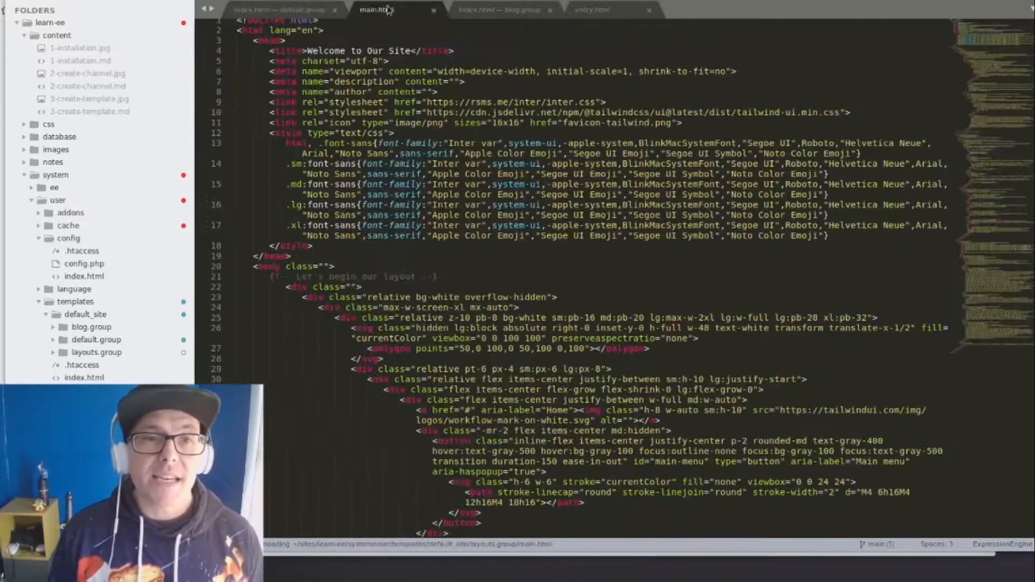
scroll(down, 3)
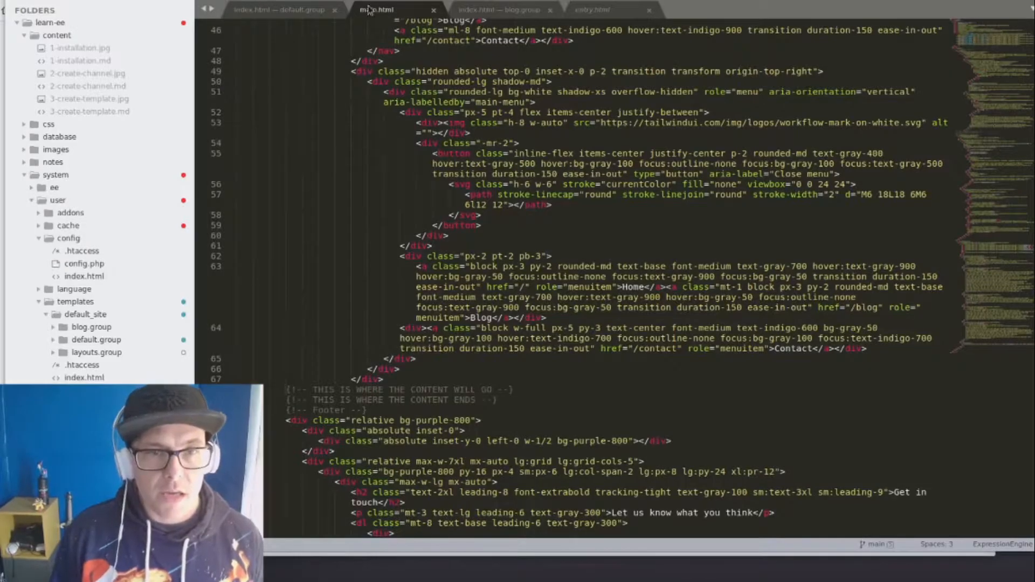
scroll(down, 3)
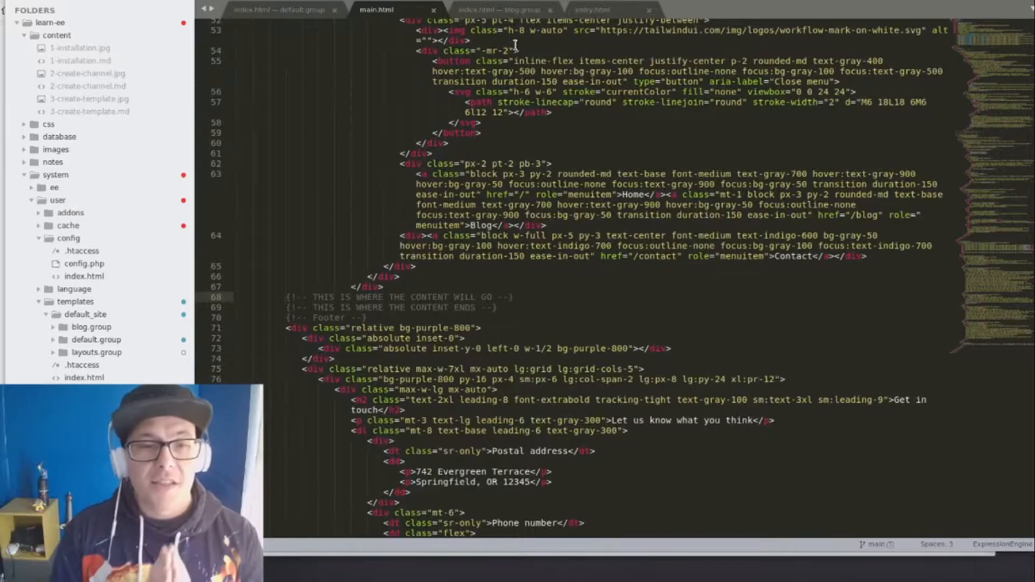
text({layout:contents})
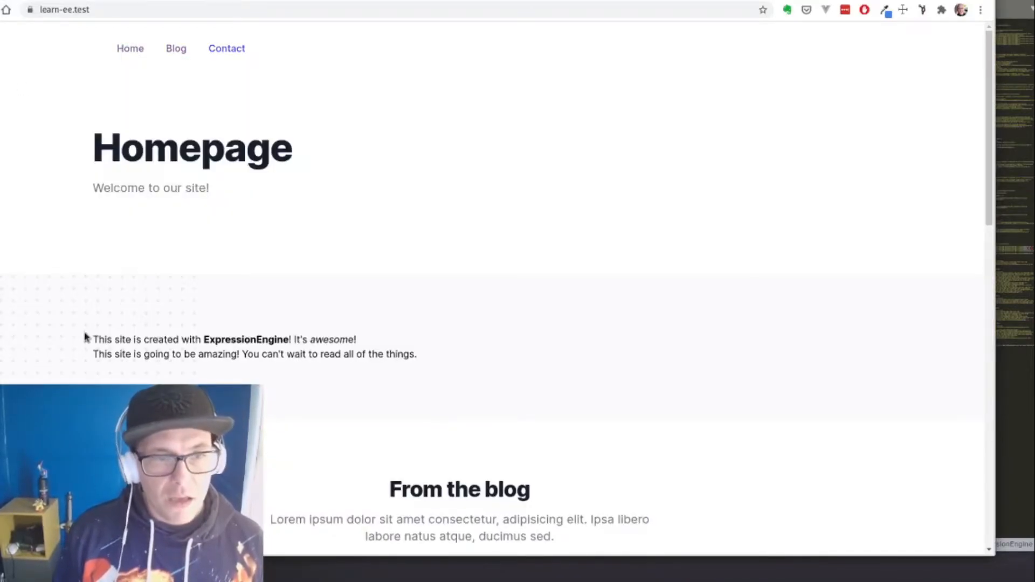
Step: Scroll the reloaded homepage down to the Get in touch footer, then bring up the blog index template
scroll(down, 3)
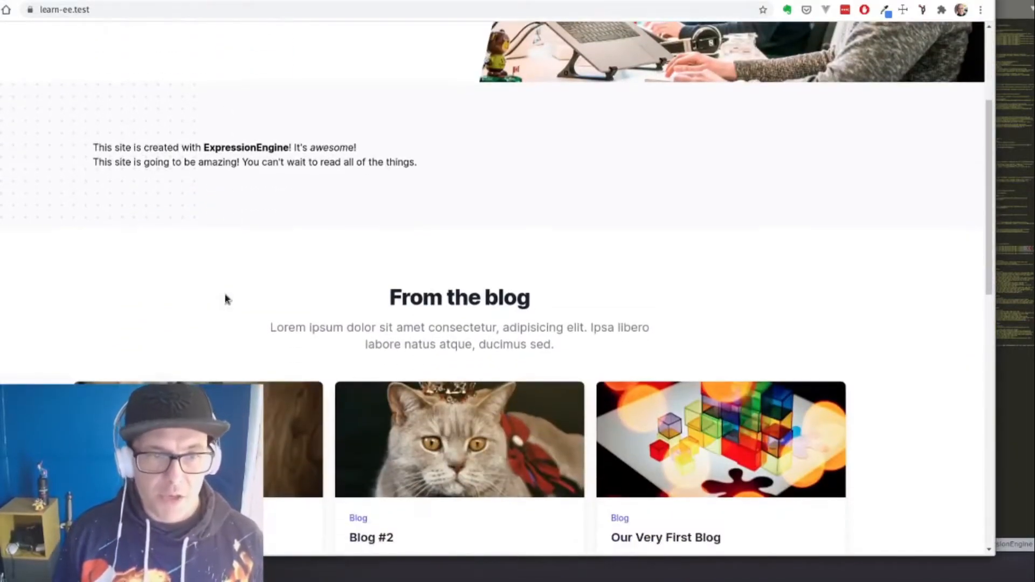
scroll(down, 3)
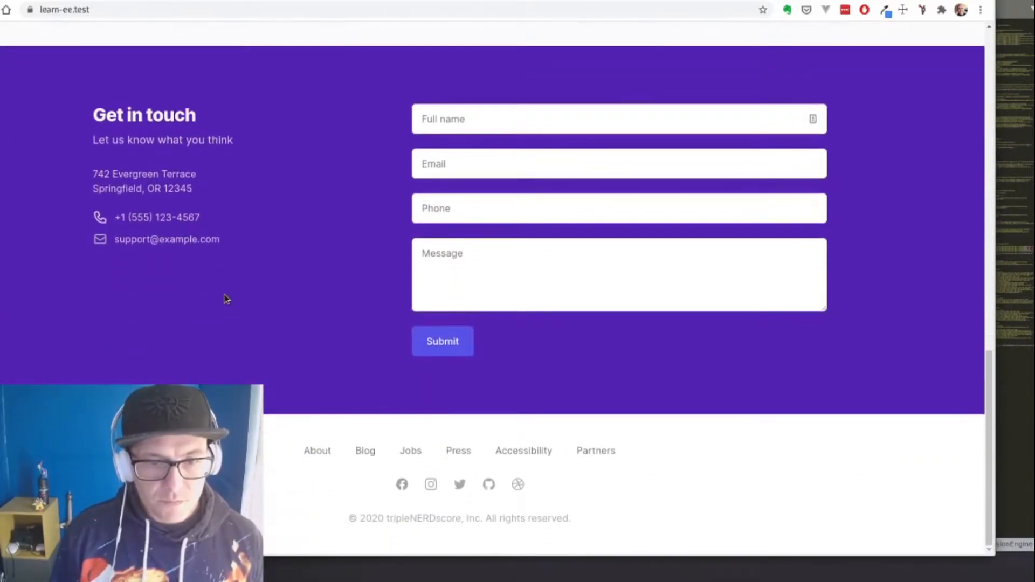
click(130, 48)
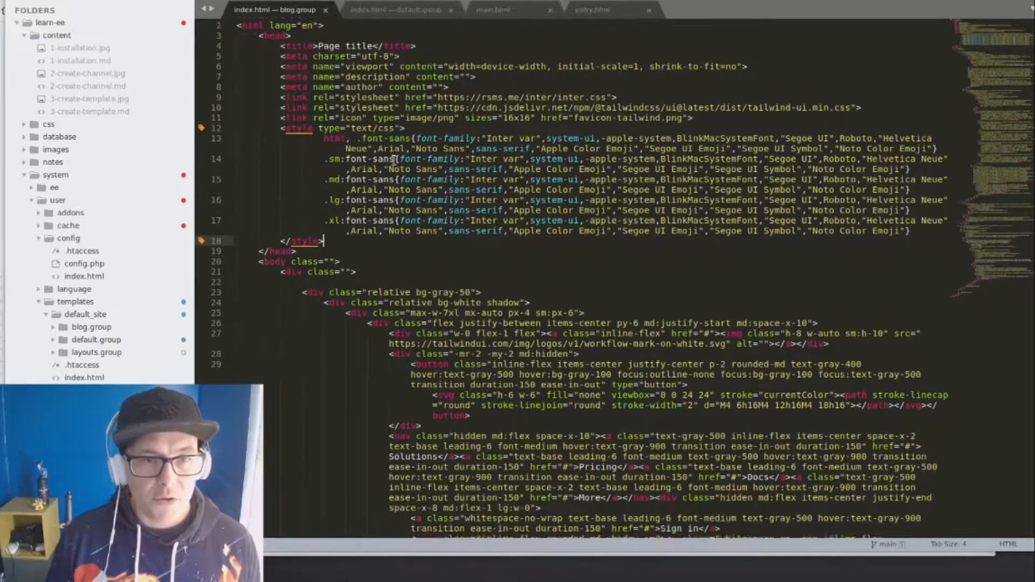
Step: Strip the blog index's head and nav, add {layout="layouts/main"}, and set the hero to 'From the blog'
scroll(down, 3)
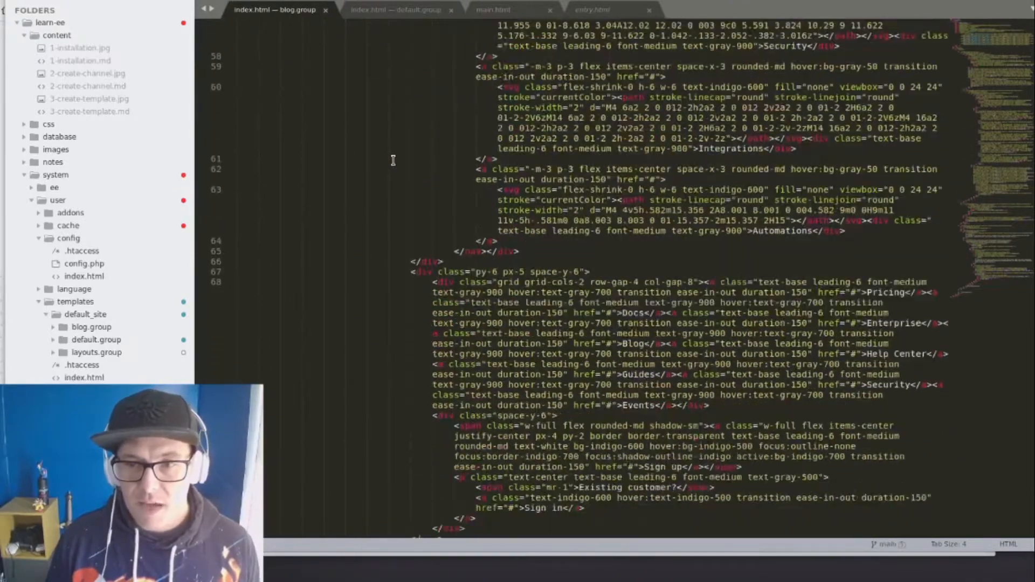
scroll(down, 3)
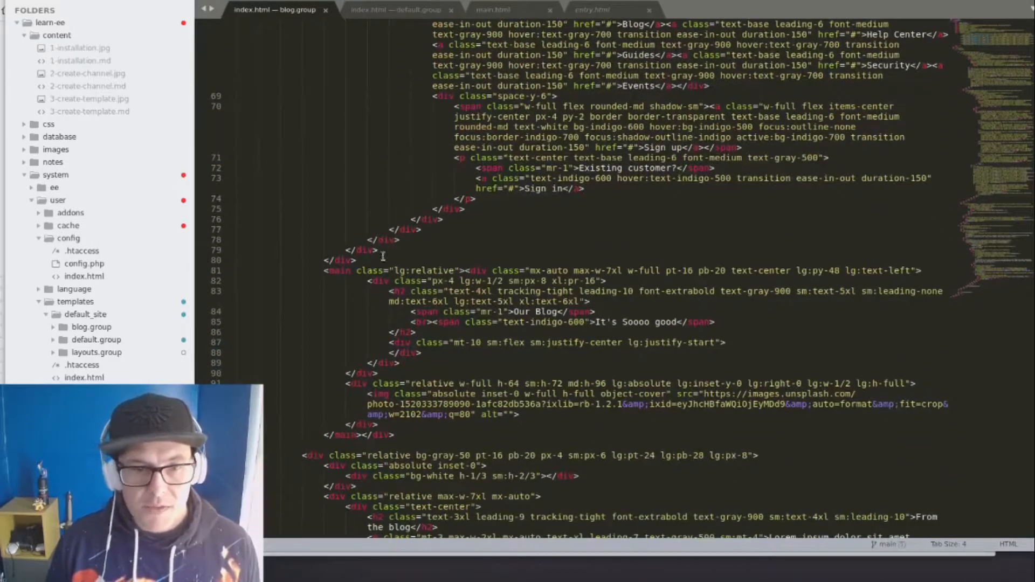
scroll(down, 3)
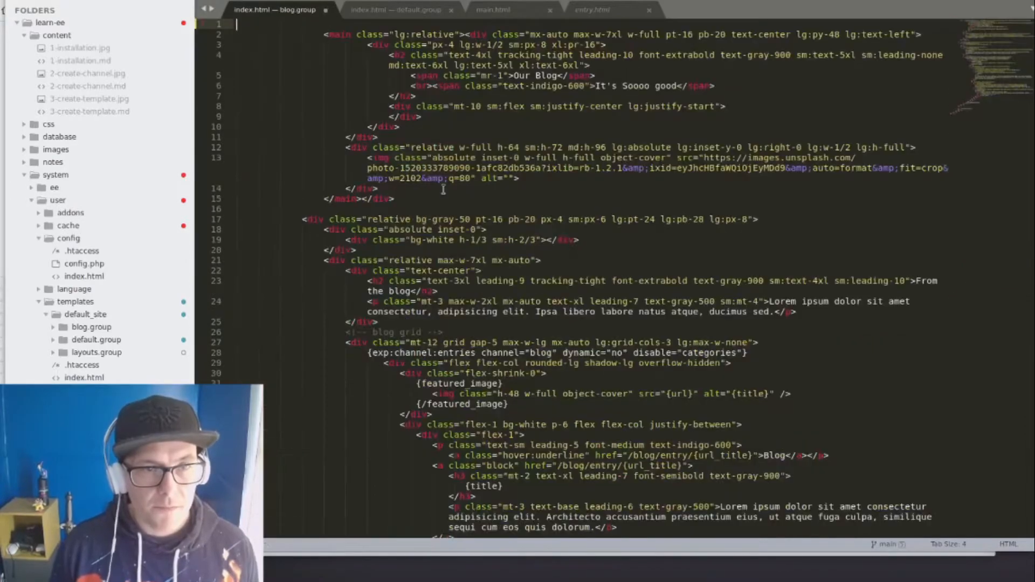
scroll(down, 3)
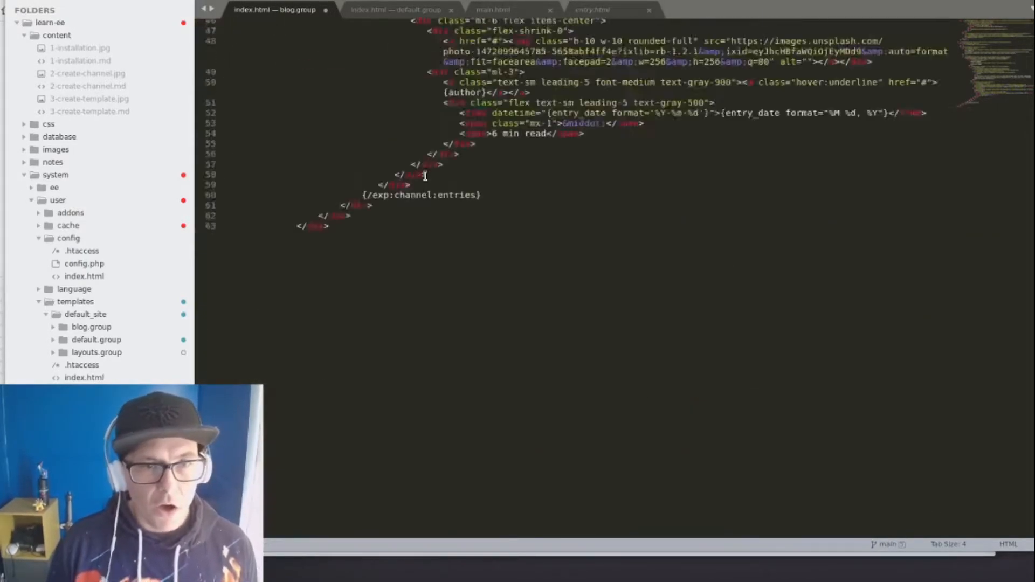
click(396, 9)
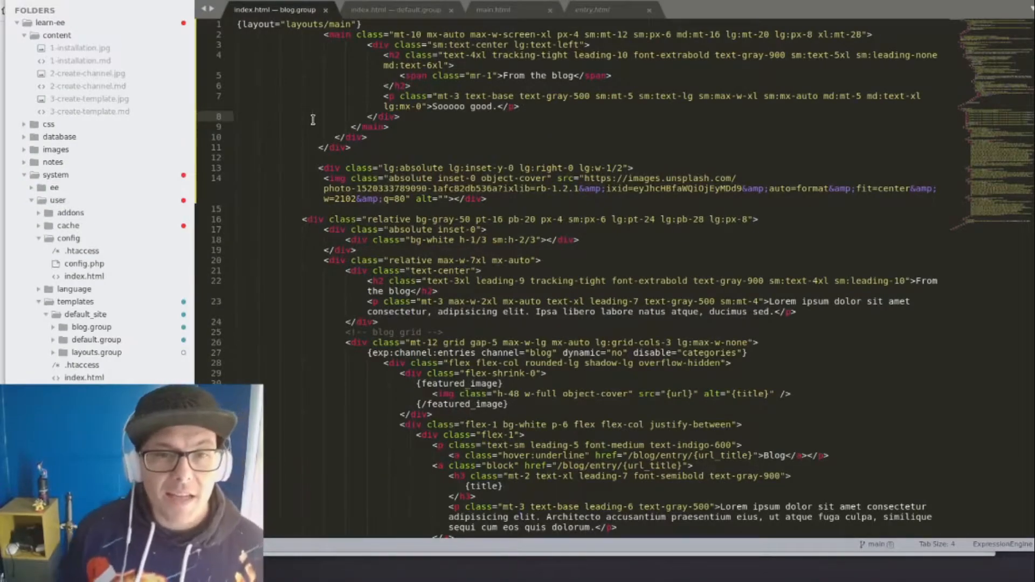
scroll(down, 3)
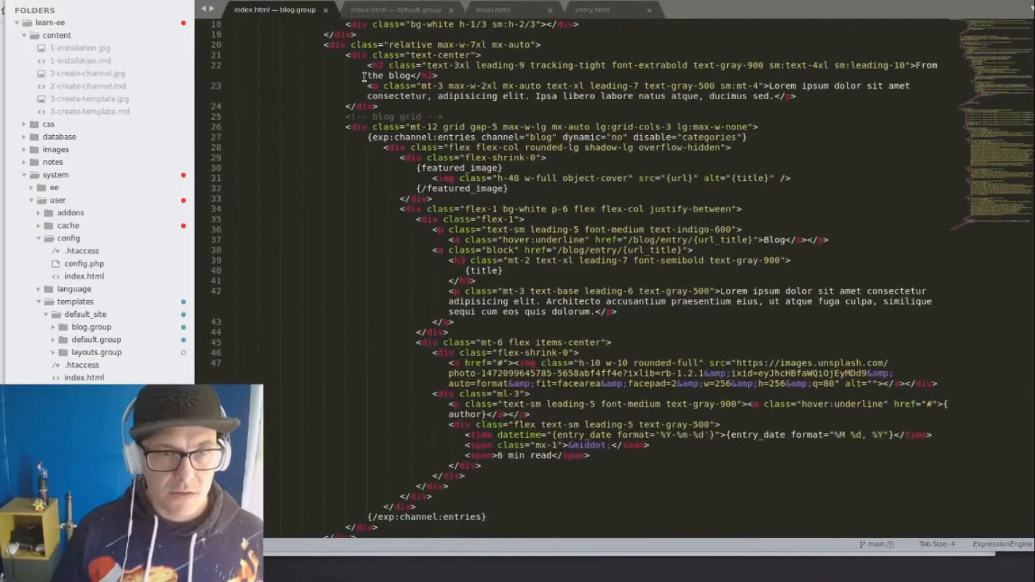
scroll(down, 3)
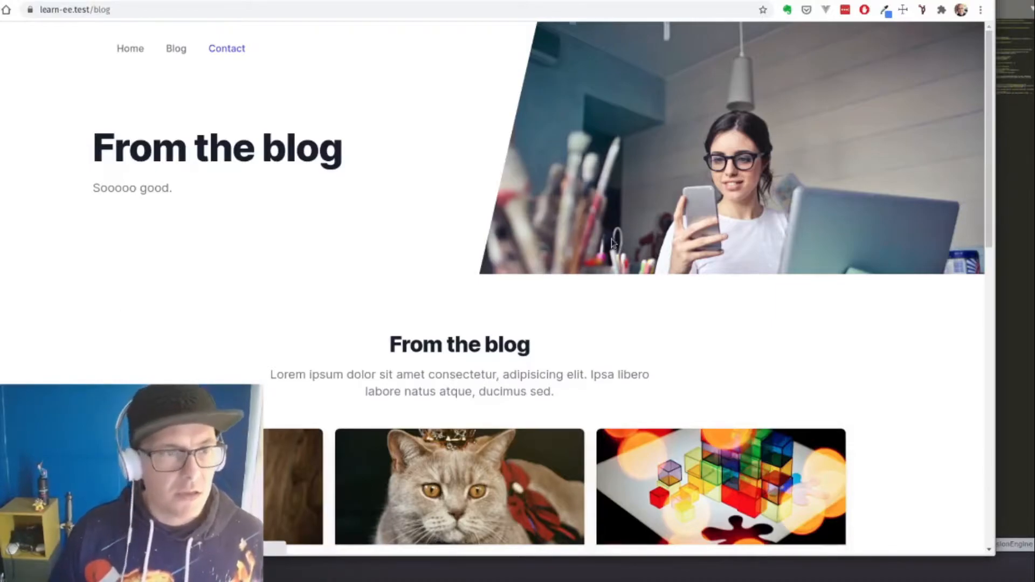
Step: Scroll learn-ee.test/blog to the entry cards and open 'Have You Seen This Cat?'
scroll(down, 3)
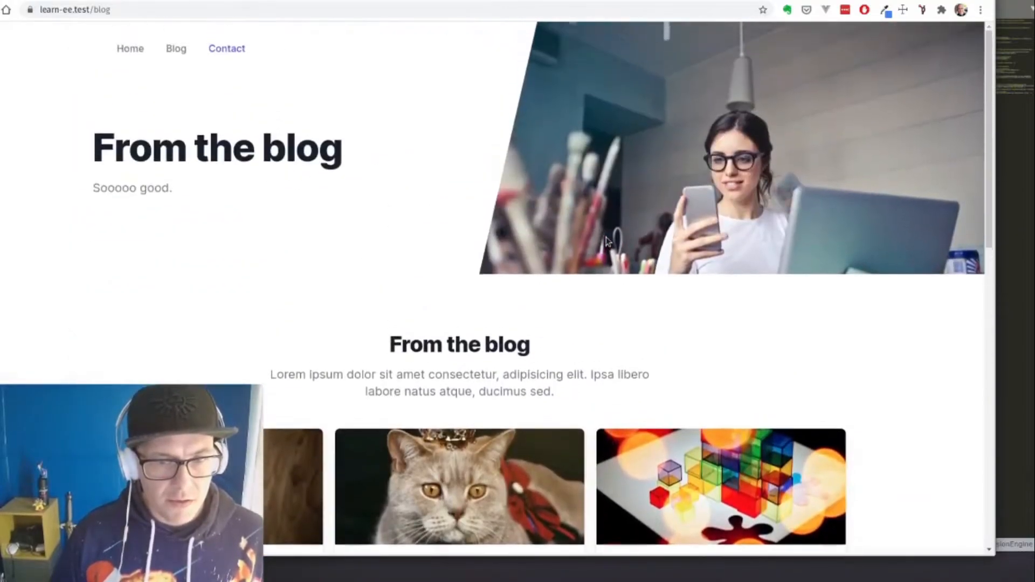
scroll(down, 3)
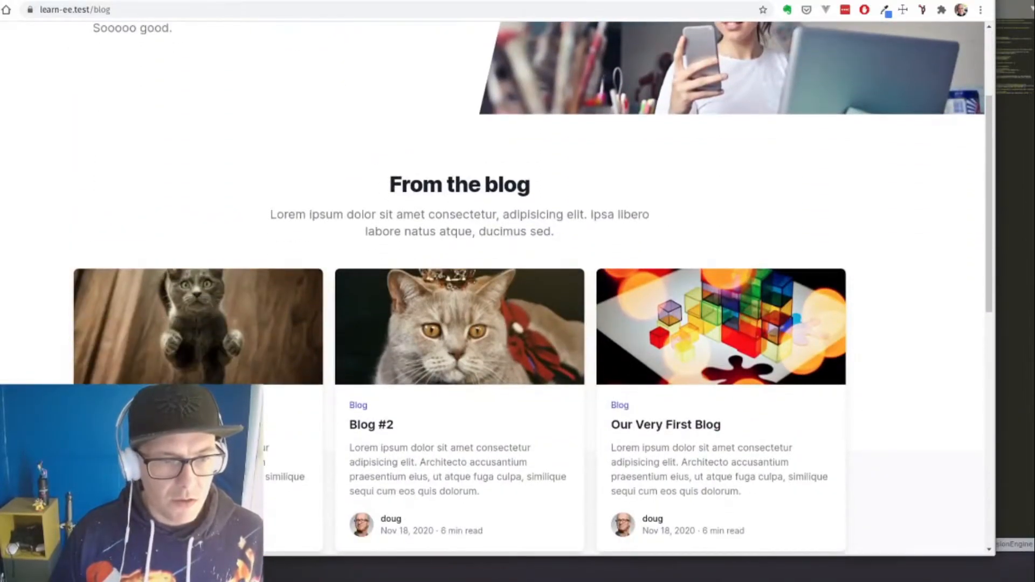
click(197, 326)
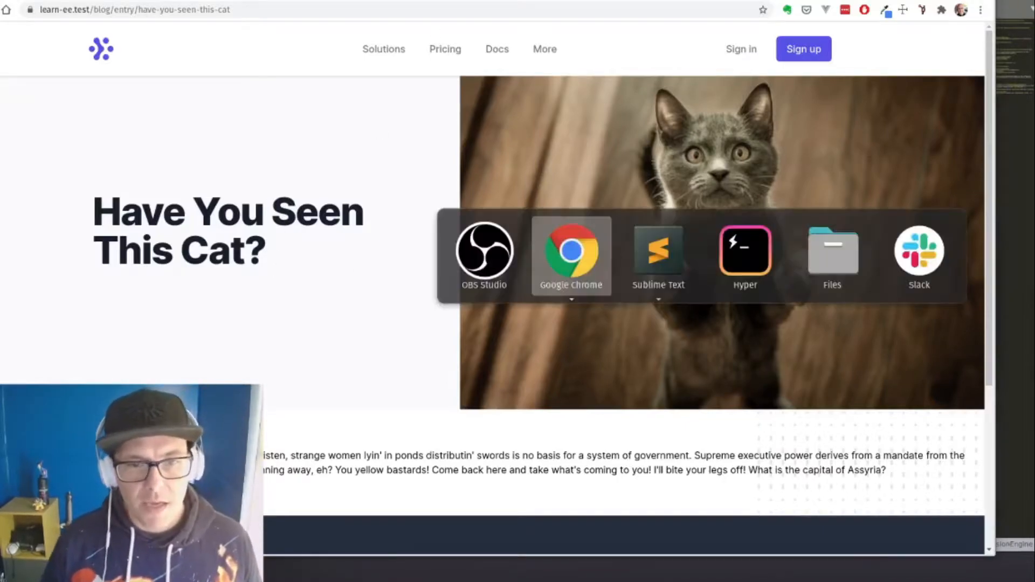
Step: Compare the blog index, main layout and entry templates to locate the hero markup
click(658, 256)
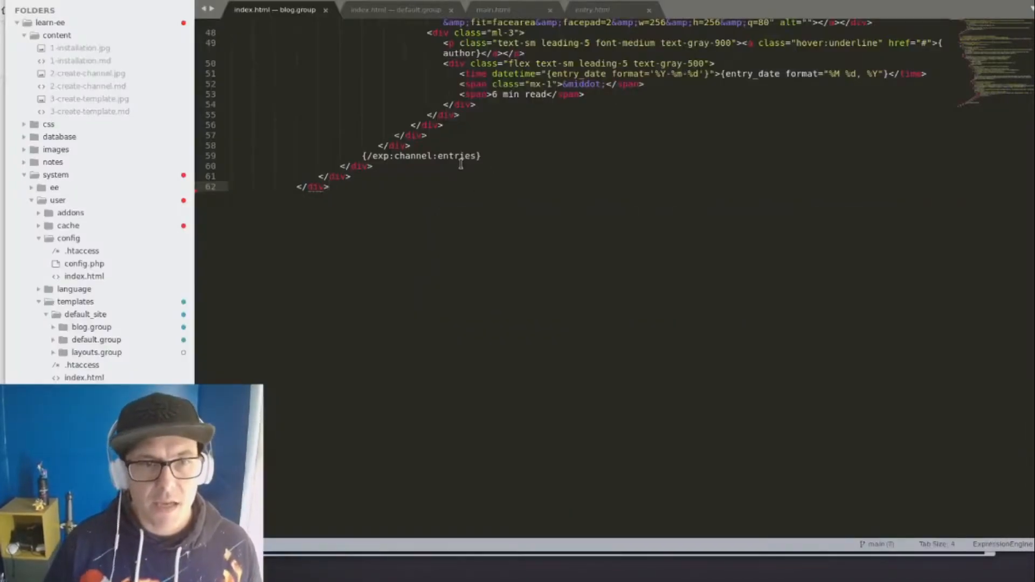
click(397, 9)
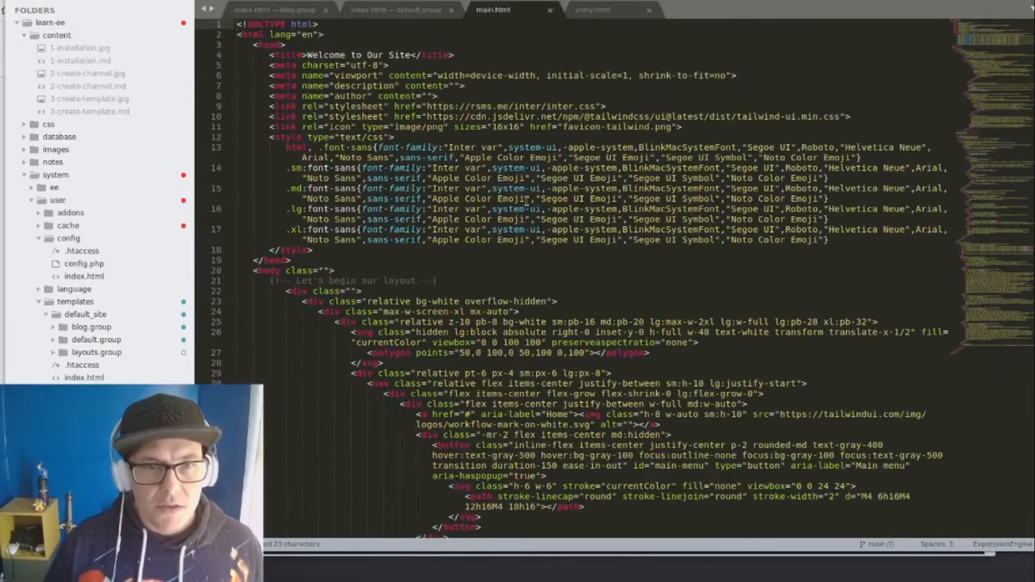
click(396, 9)
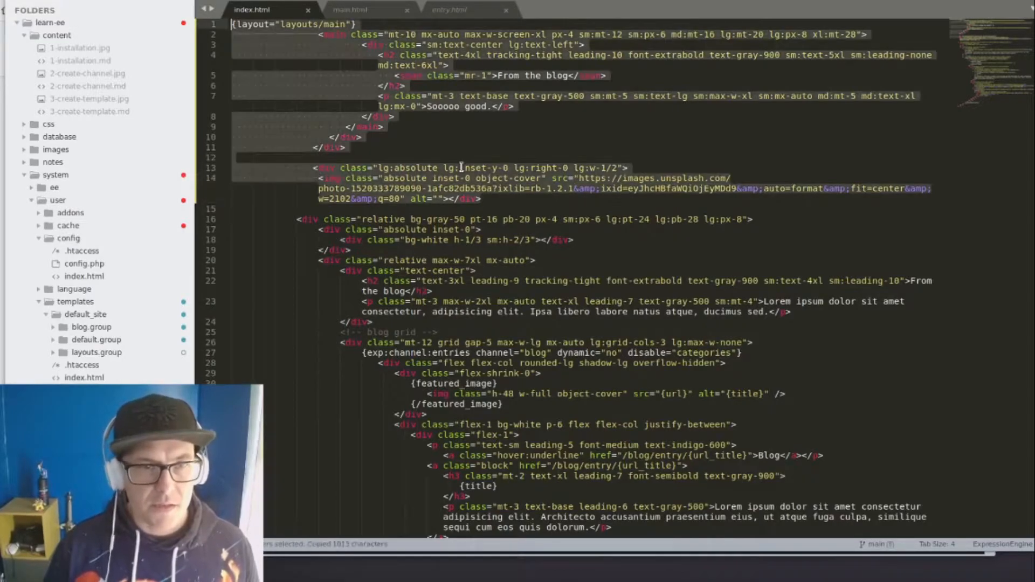
click(349, 9)
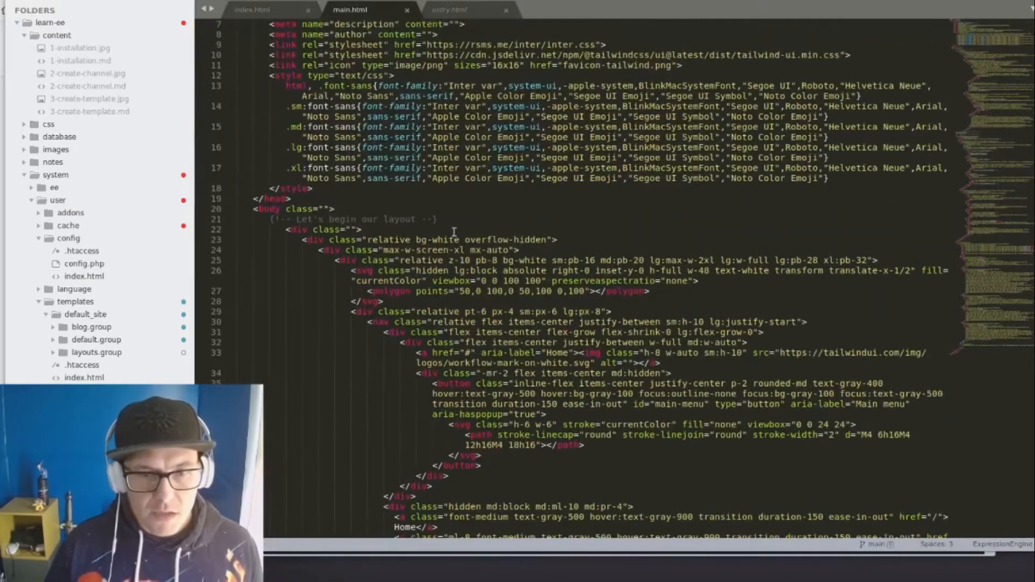
click(450, 9)
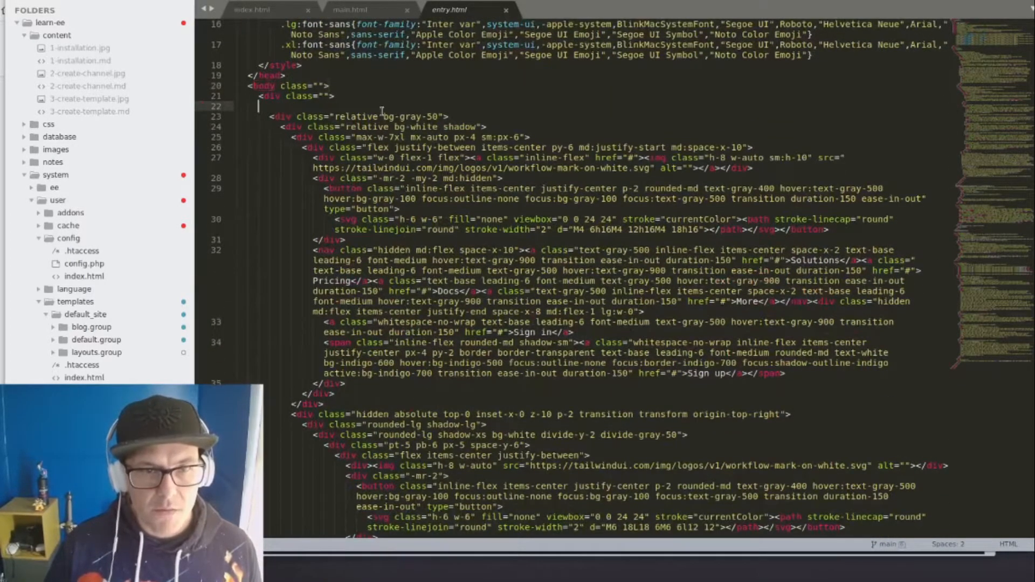
scroll(down, 3)
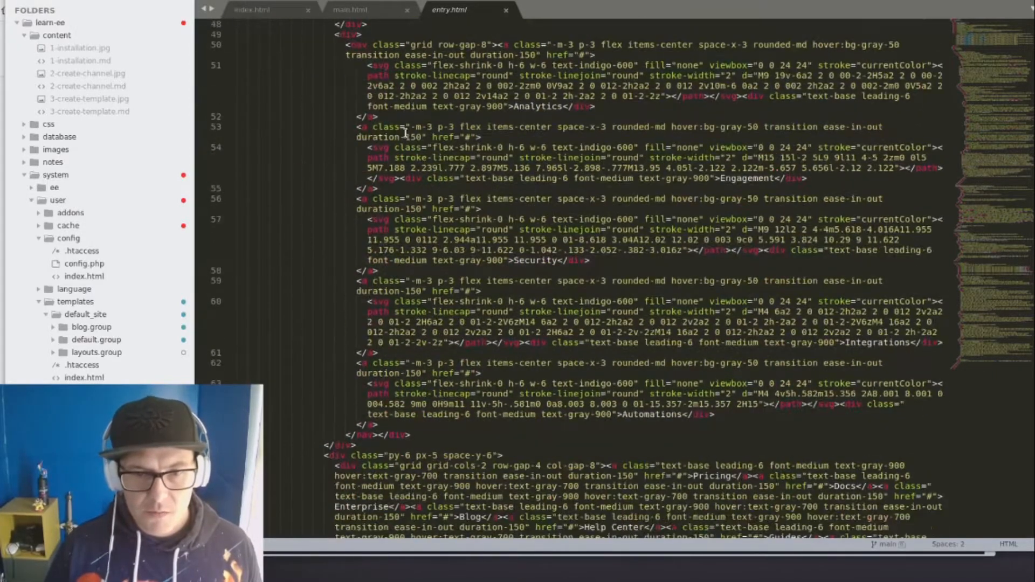
scroll(down, 3)
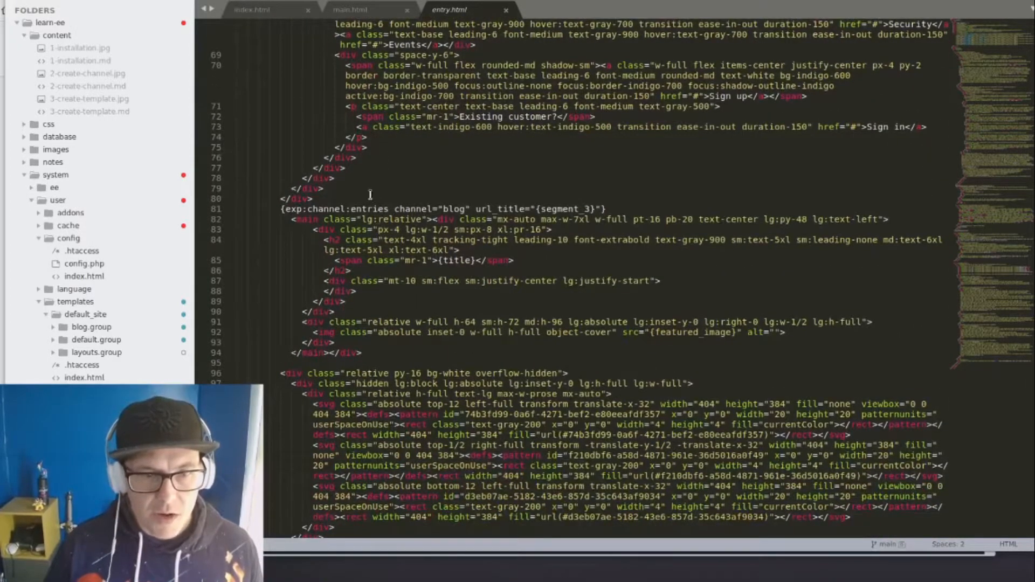
Step: Paste the hero into entry.html inside channel entries, using {title} and {featured_image}, and save
click(251, 9)
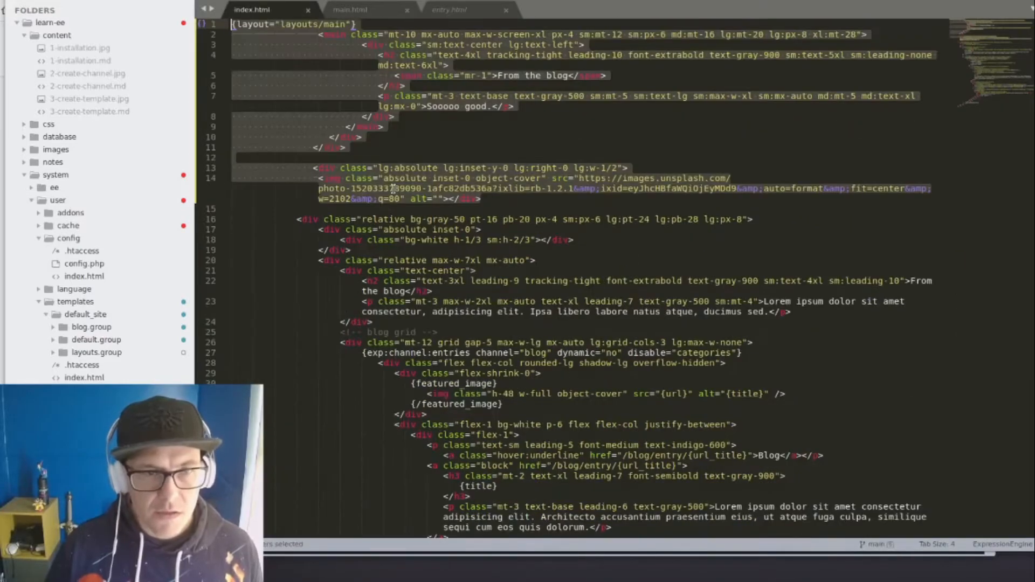
click(449, 9)
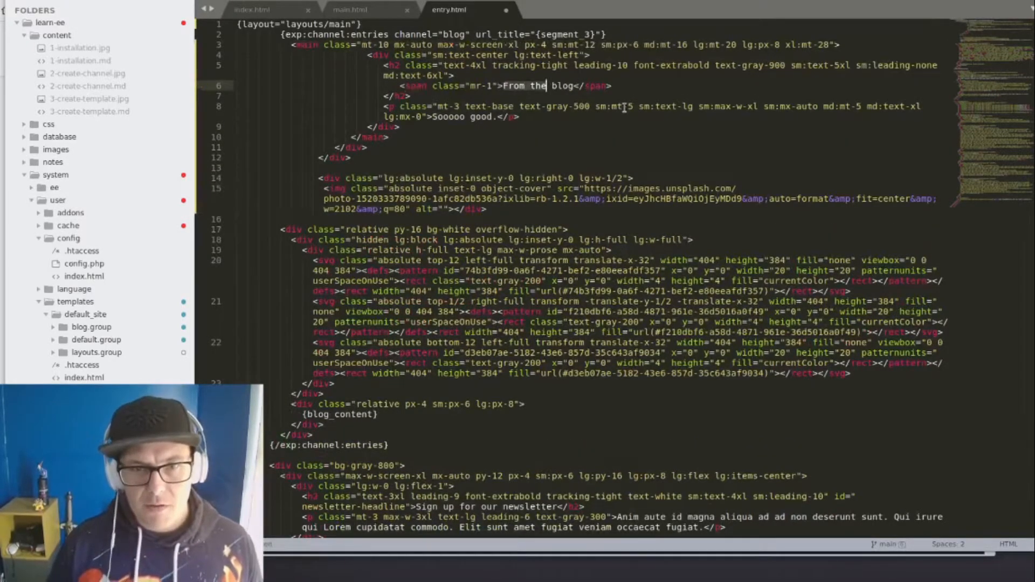
text({title})
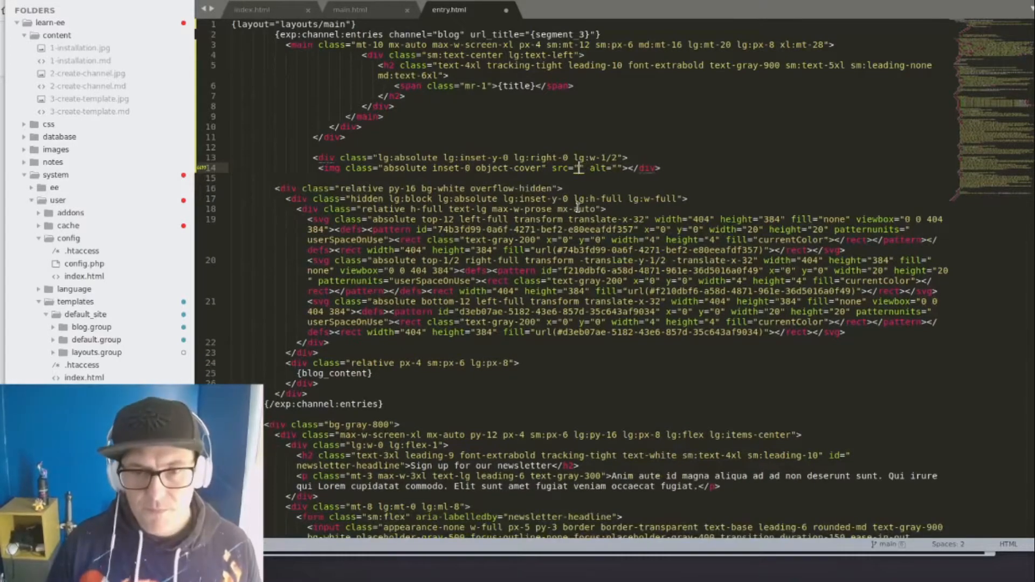
text({featured_image)
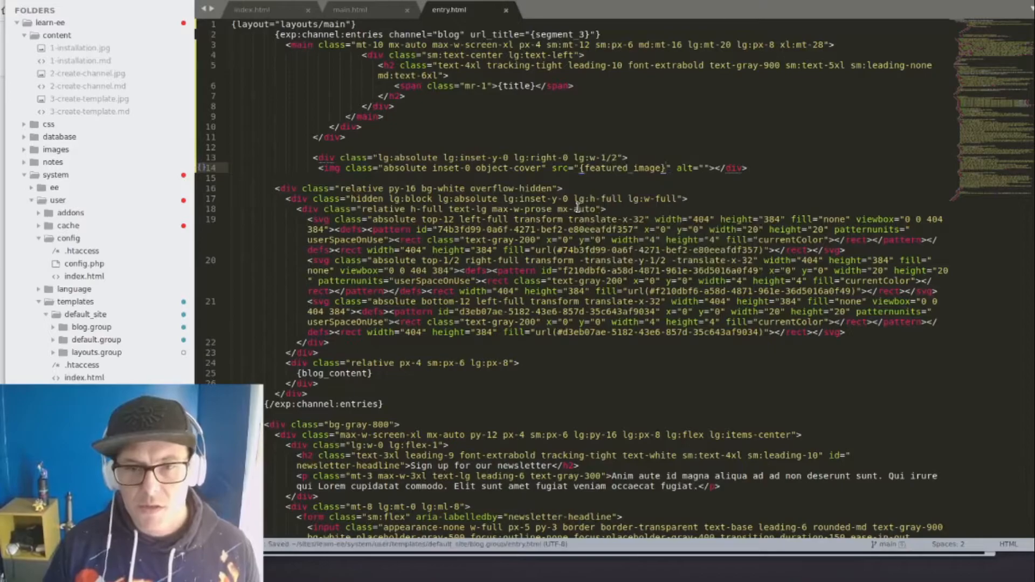
scroll(down, 3)
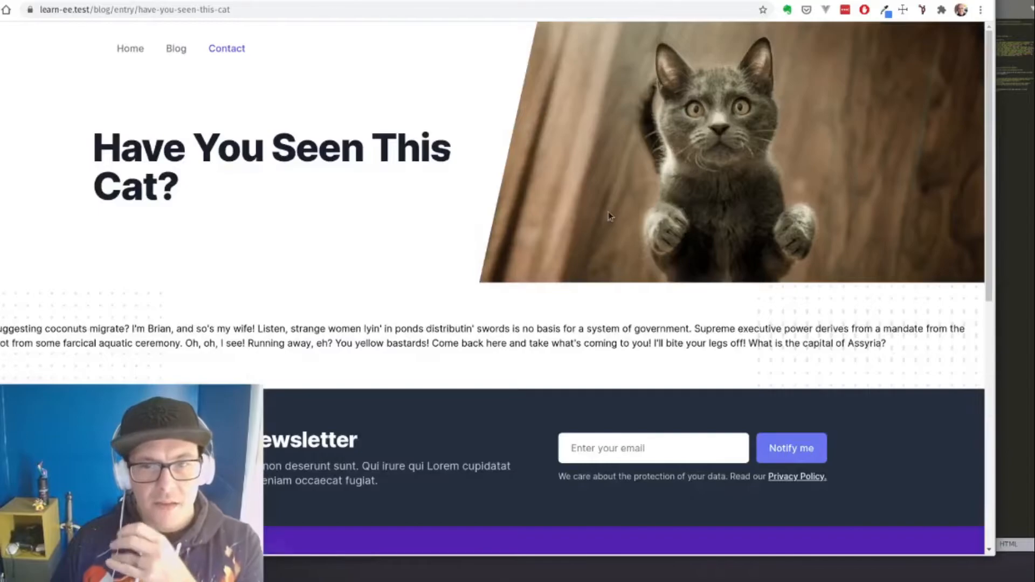
Step: Reload the cat entry page in Chrome and scroll to check the new hero
scroll(down, 3)
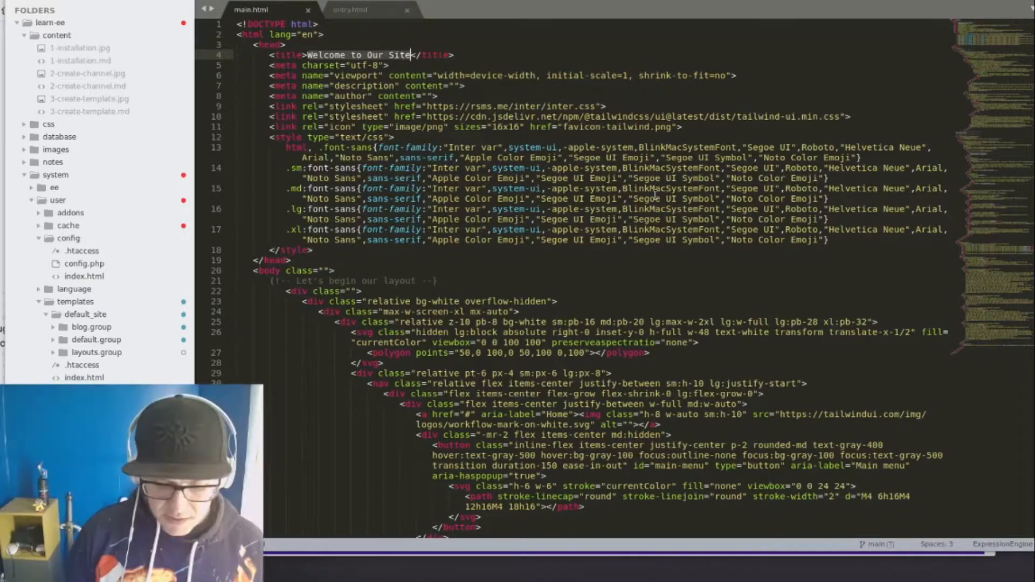
Step: Wrap main.html's <title> in {if layout:title}{layout:title}{if:else}…{/if} so it outputs the layout title
text({layout:})
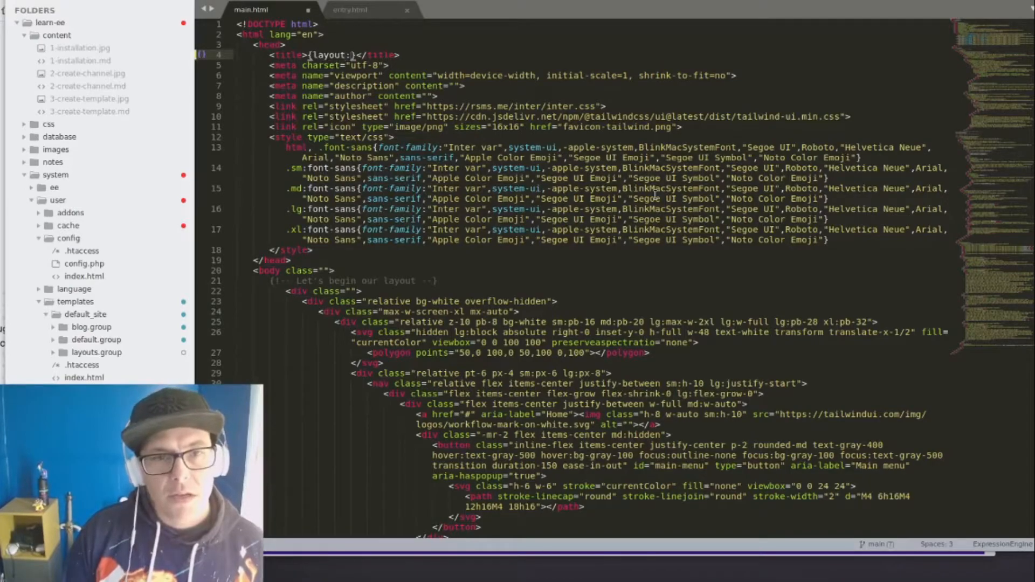
text(title)
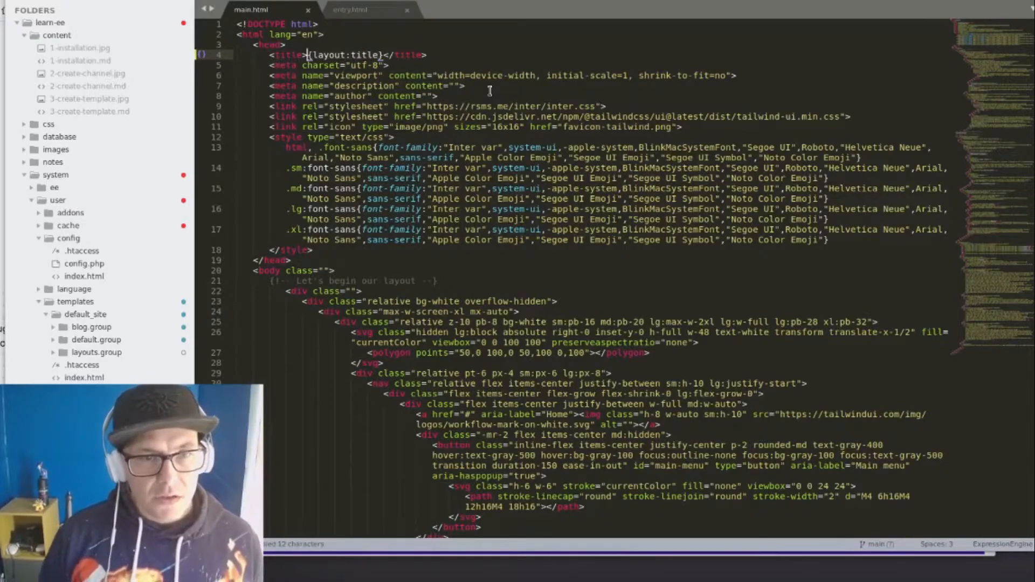
text({if layout:title})
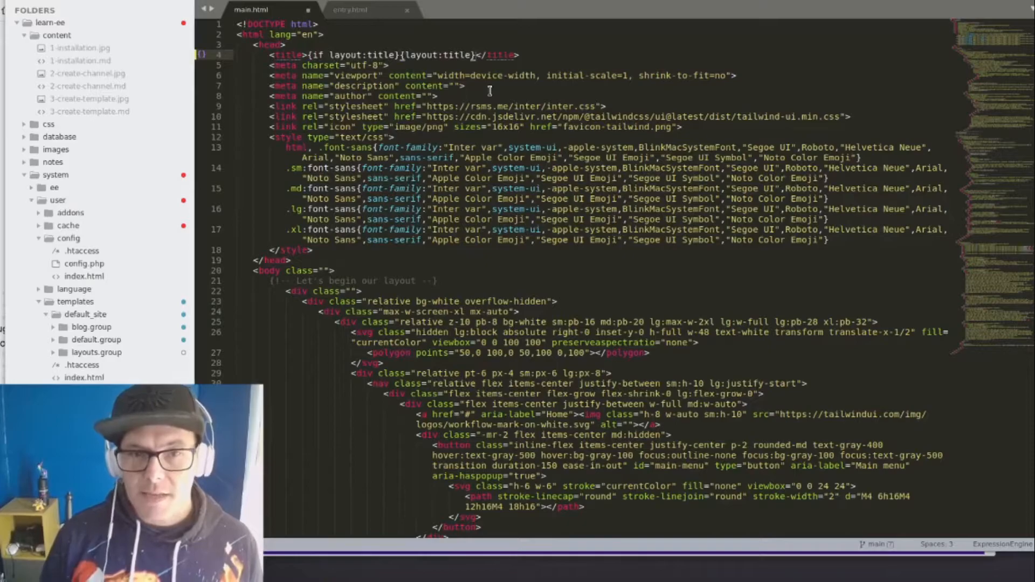
text({if:else})
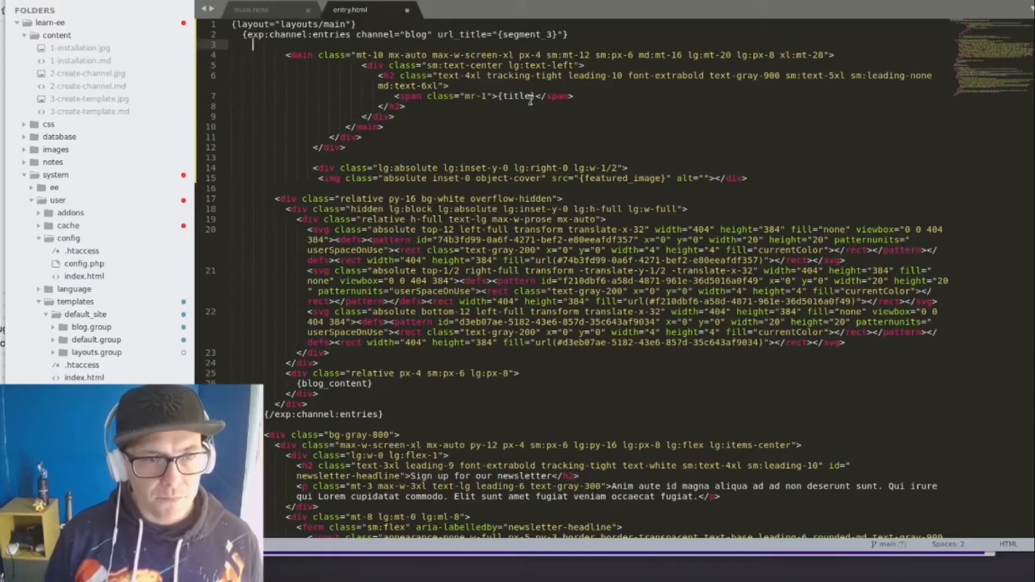
Step: Add {layout:set name="title"}{title}{/layout:set} to entry.html and apply ExpressionEngine syntax highlighting
text({})
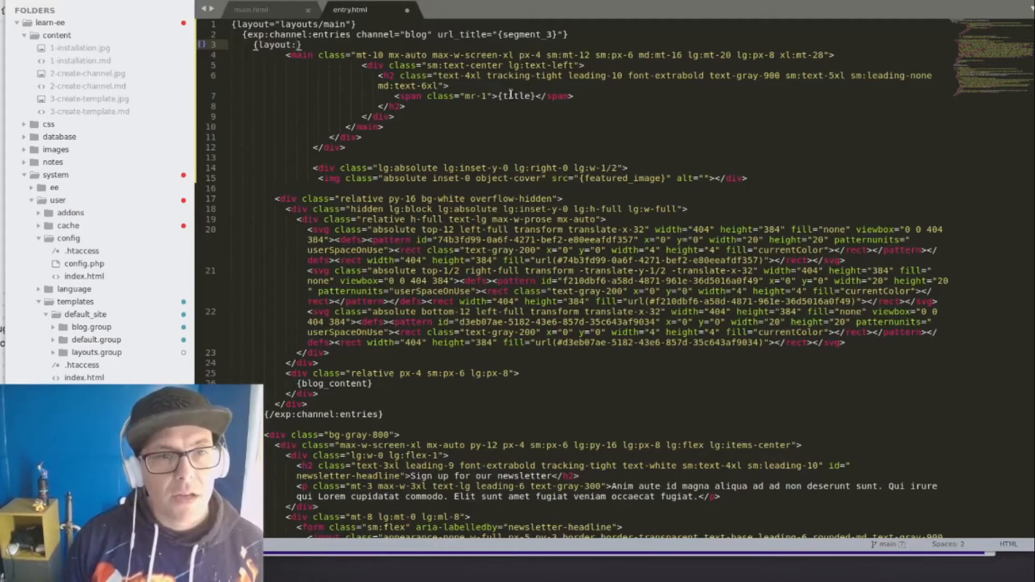
text(:set name)
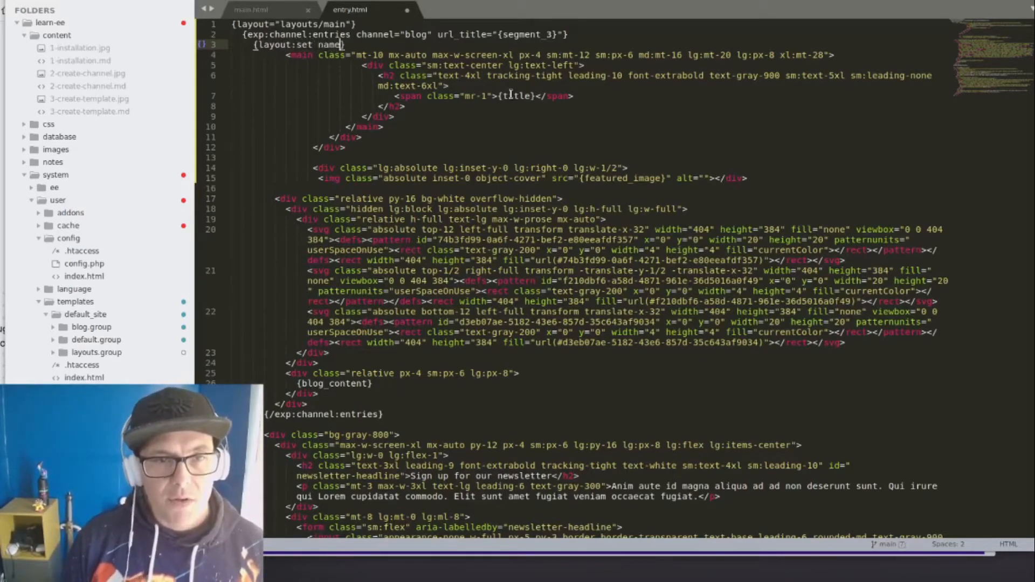
text(")
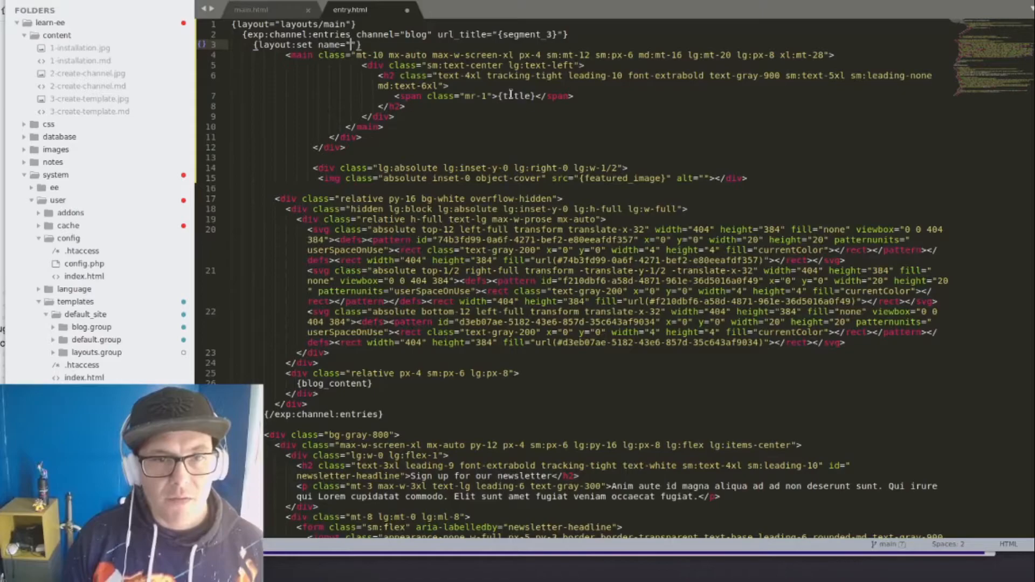
text(title)
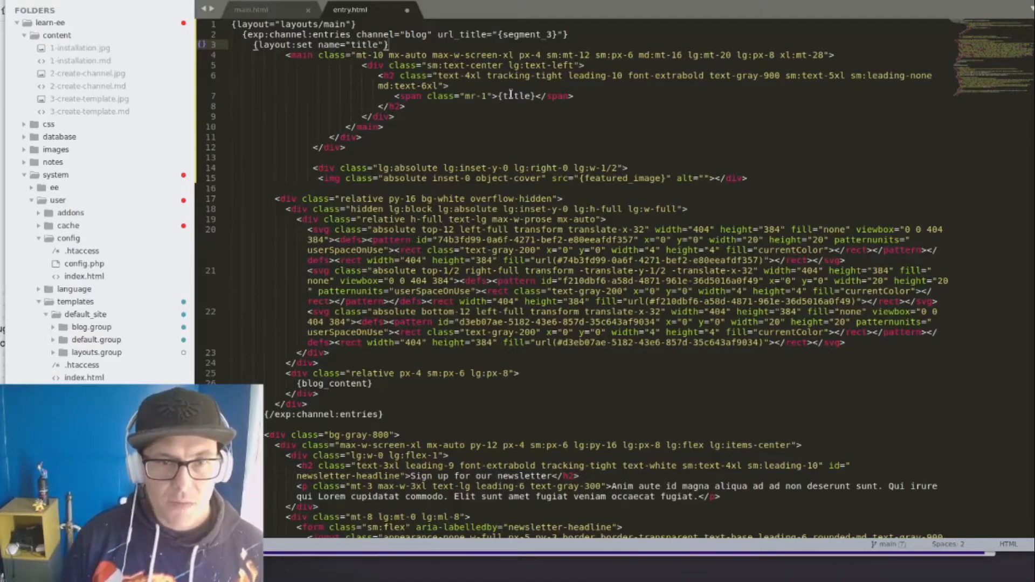
text({/layout:set)
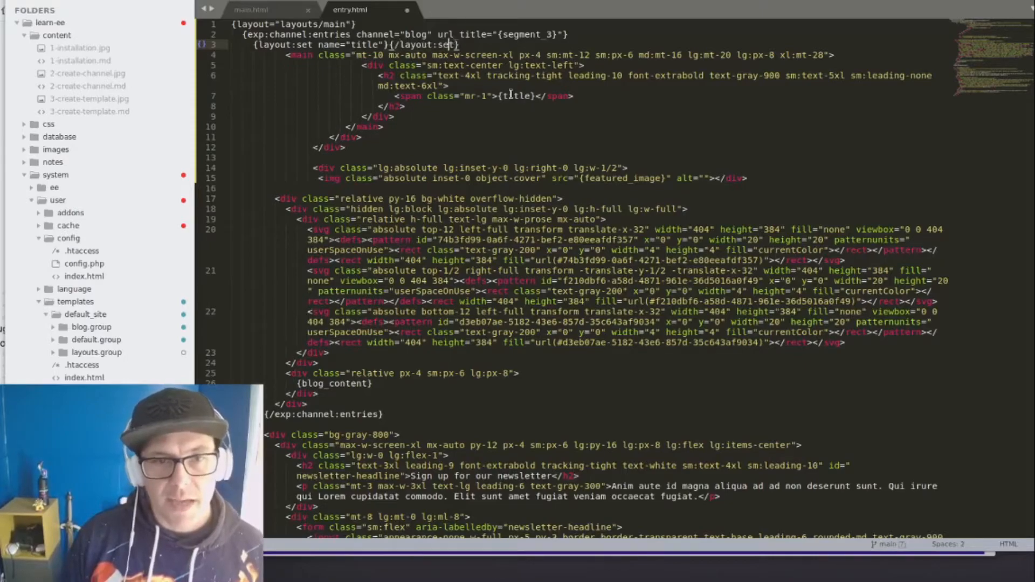
text({)
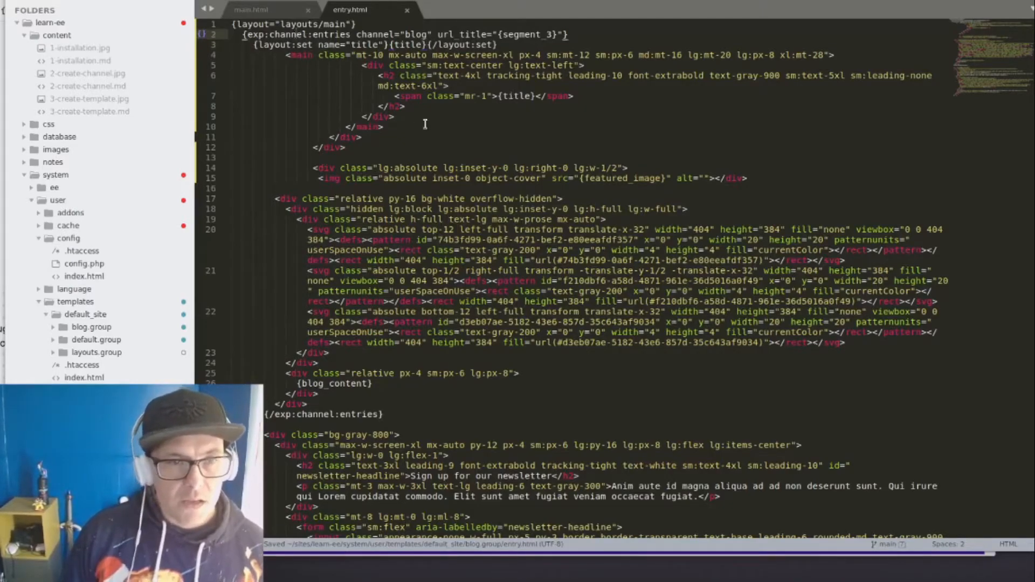
text(e)
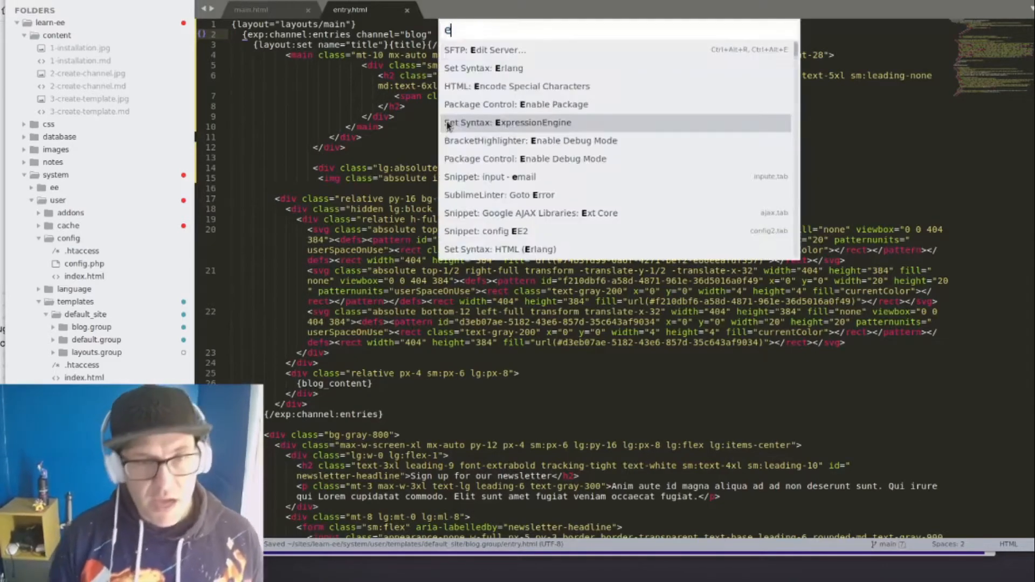
click(507, 122)
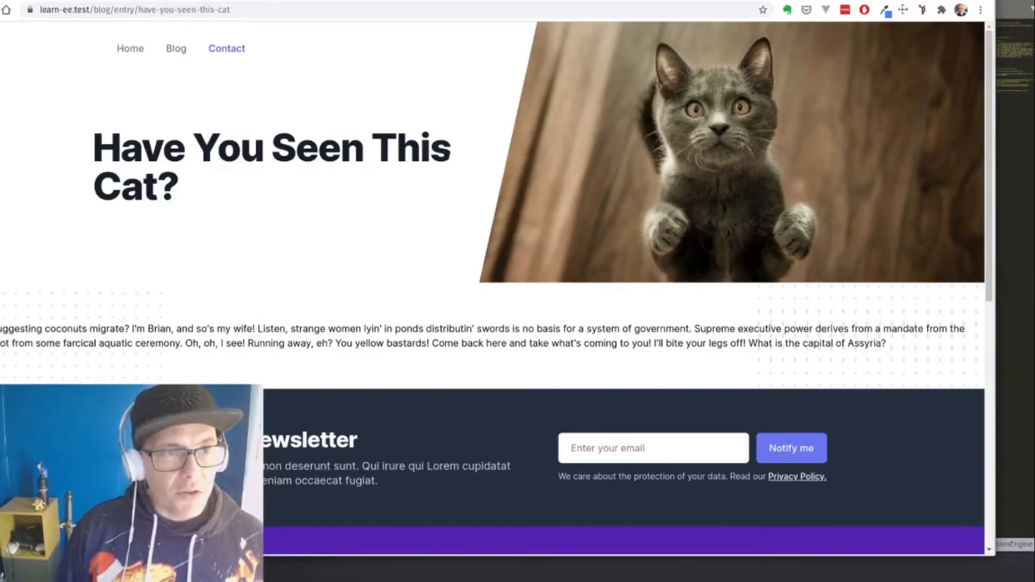
click(132, 9)
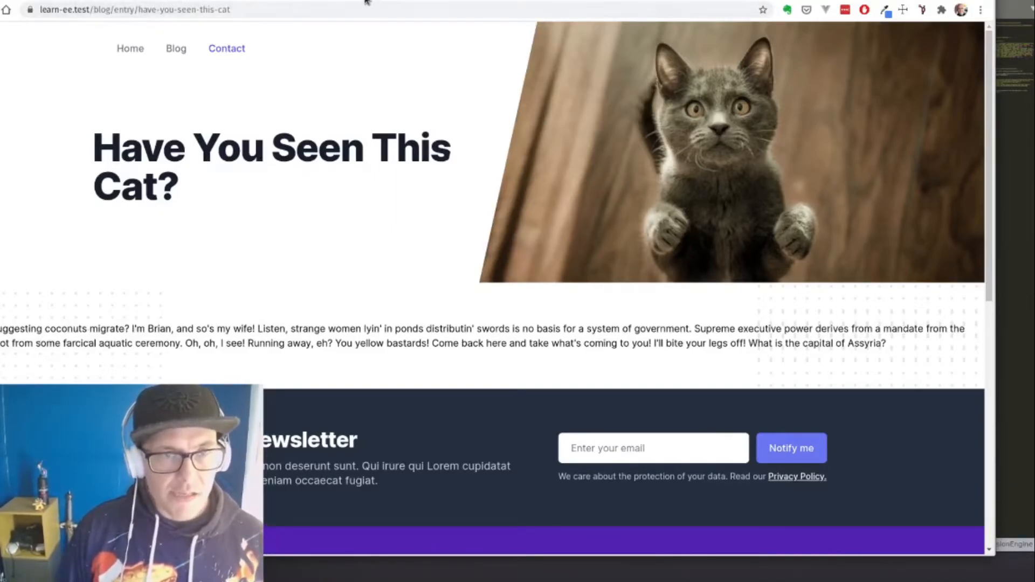
drag(162, 146, 342, 146)
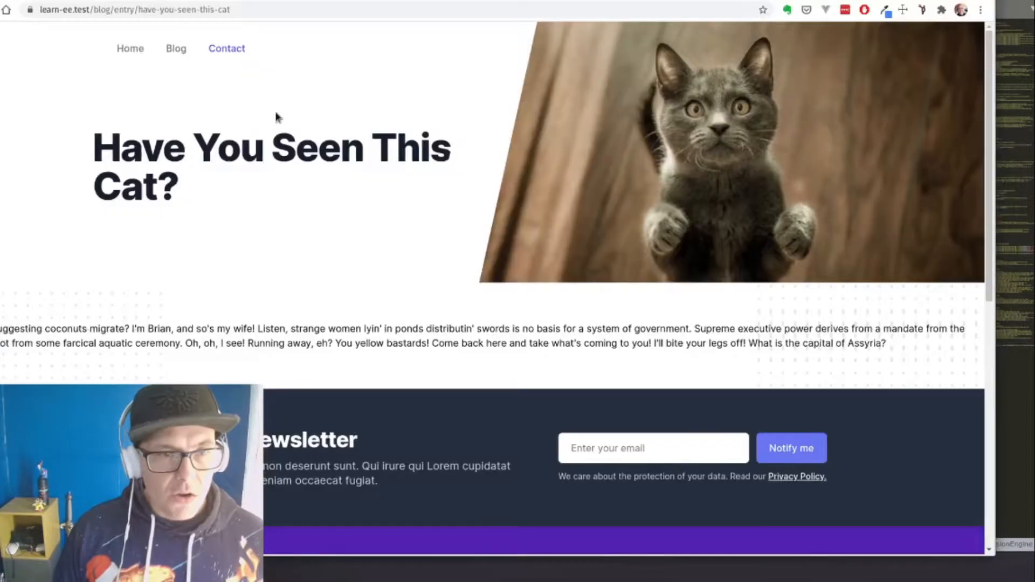
mouse_move(320, 155)
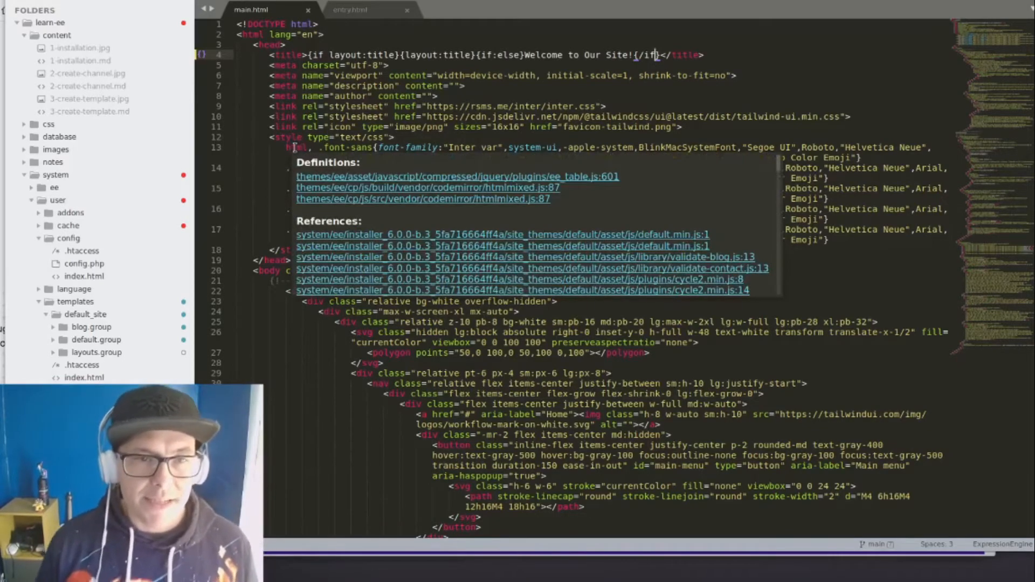
Step: Close entry.html and scroll through main.html's nav and footer markup
click(350, 9)
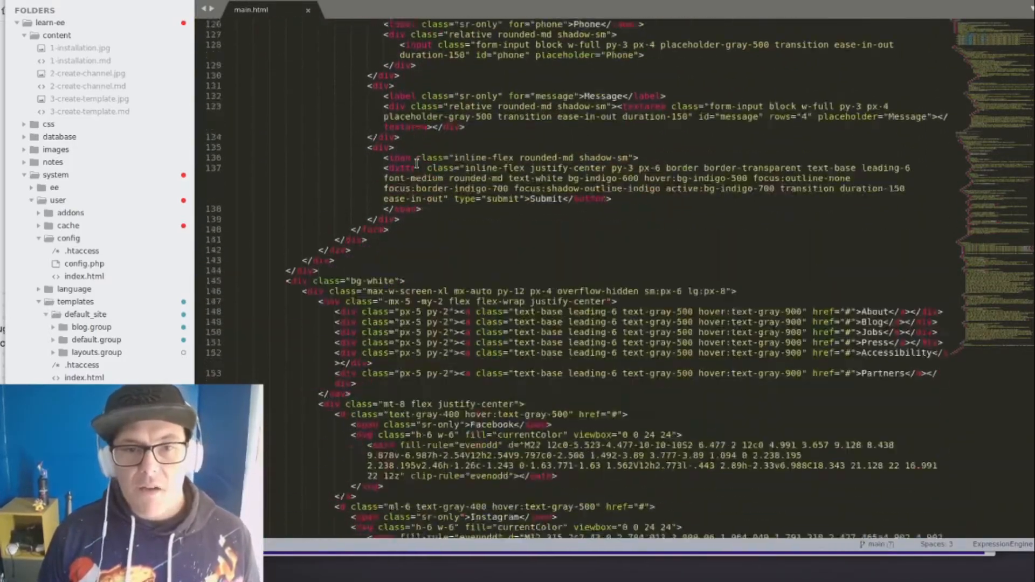
scroll(down, 3)
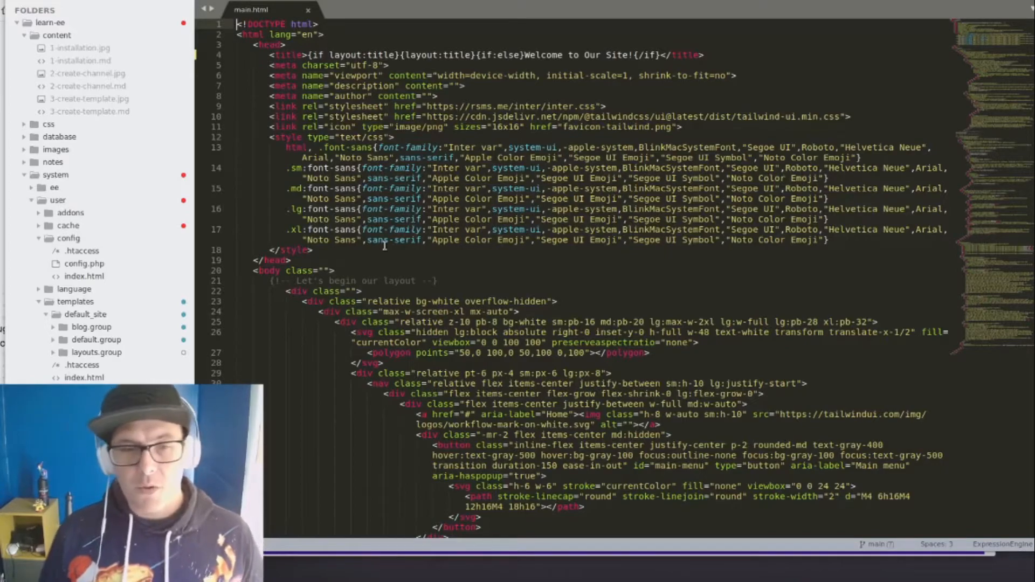
scroll(down, 3)
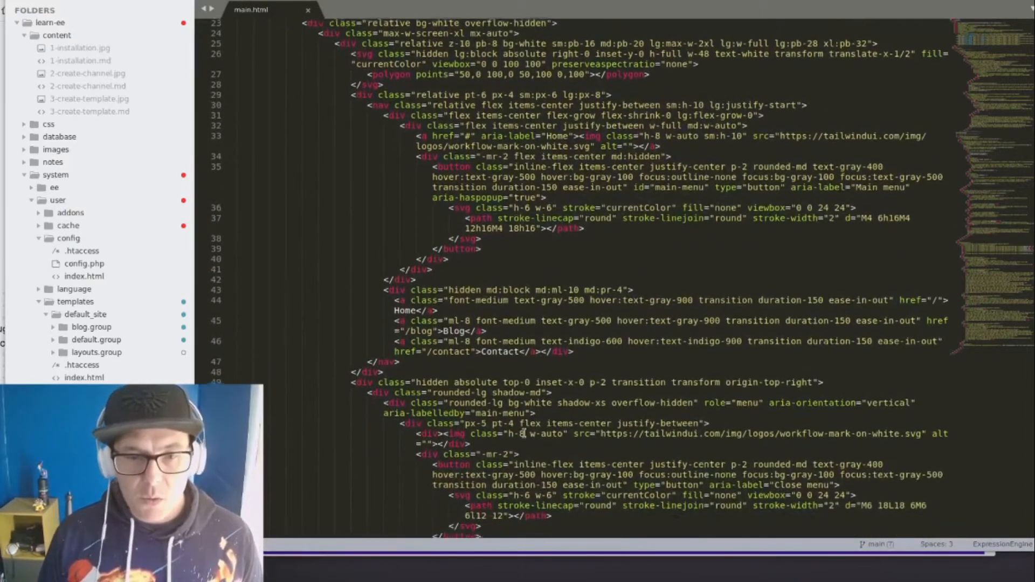
scroll(down, 3)
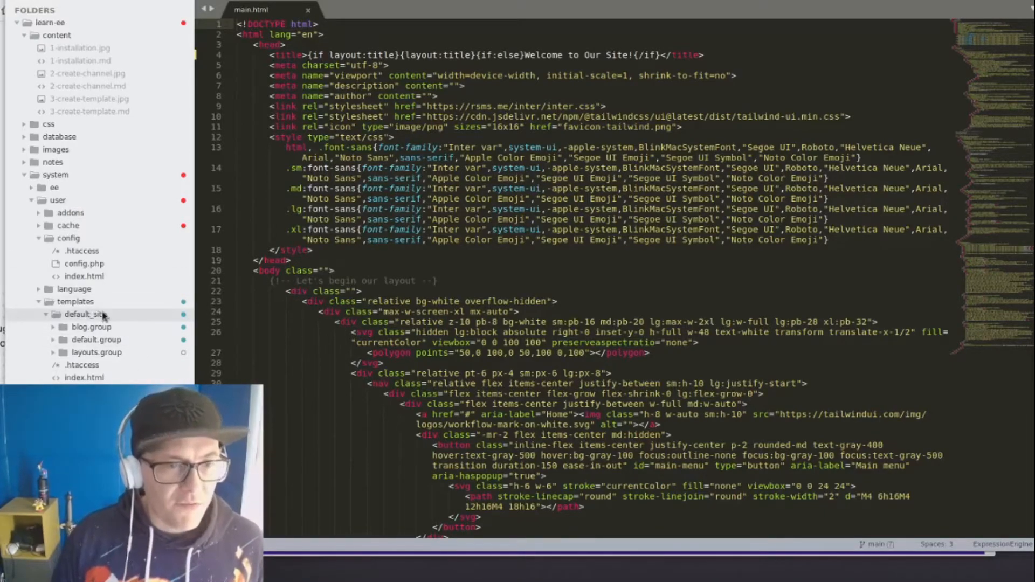
Step: Create a _partials folder in default_site containing a new top-nav.html file
right_click(84, 315)
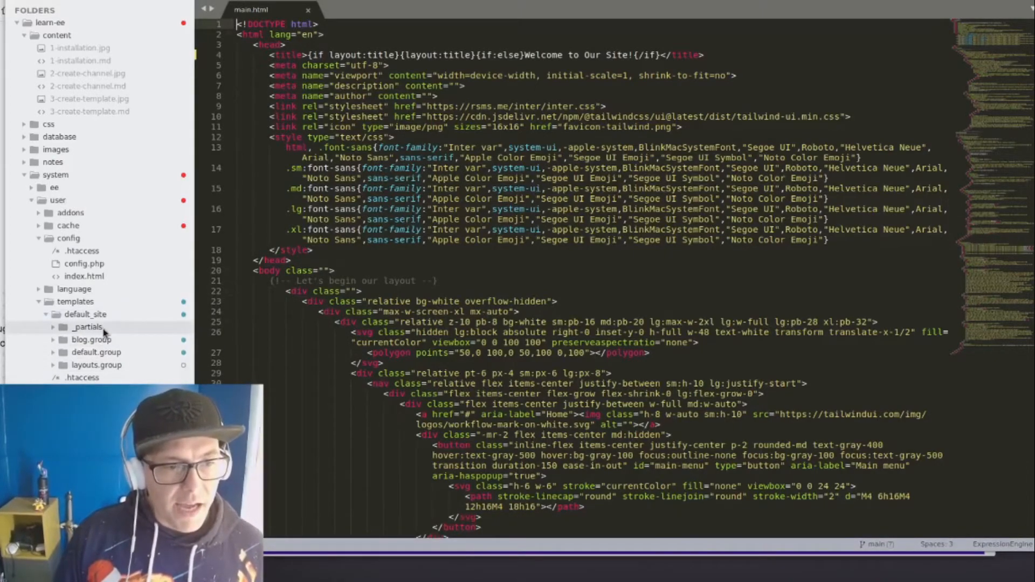
right_click(88, 327)
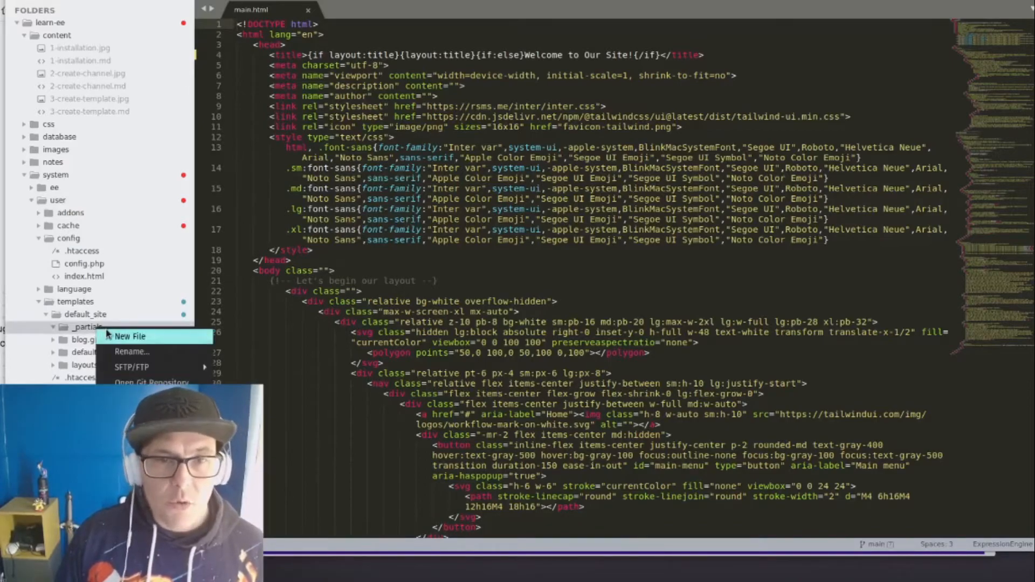
click(129, 337)
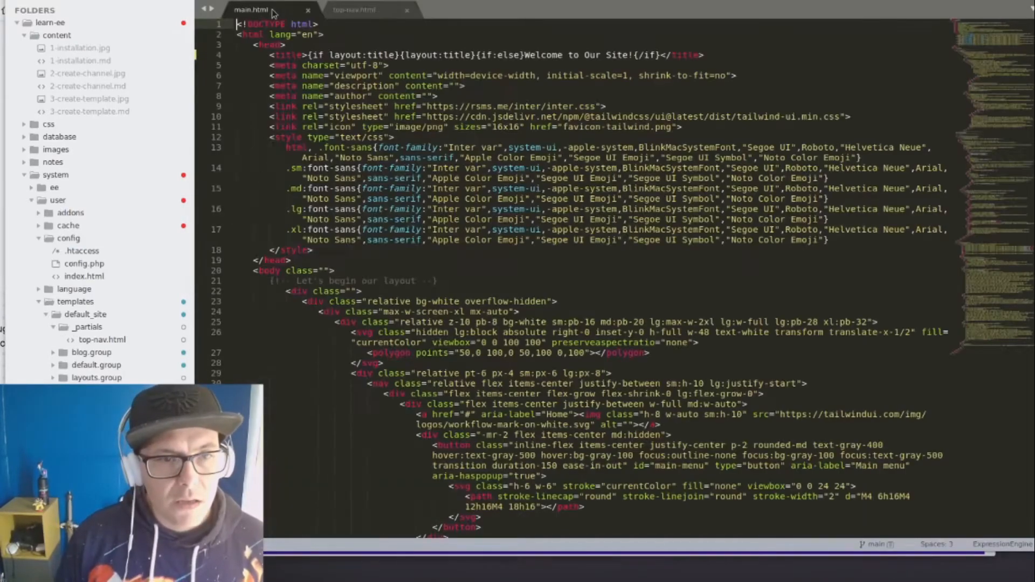
Step: Select the navigation markup block in main.html
scroll(down, 3)
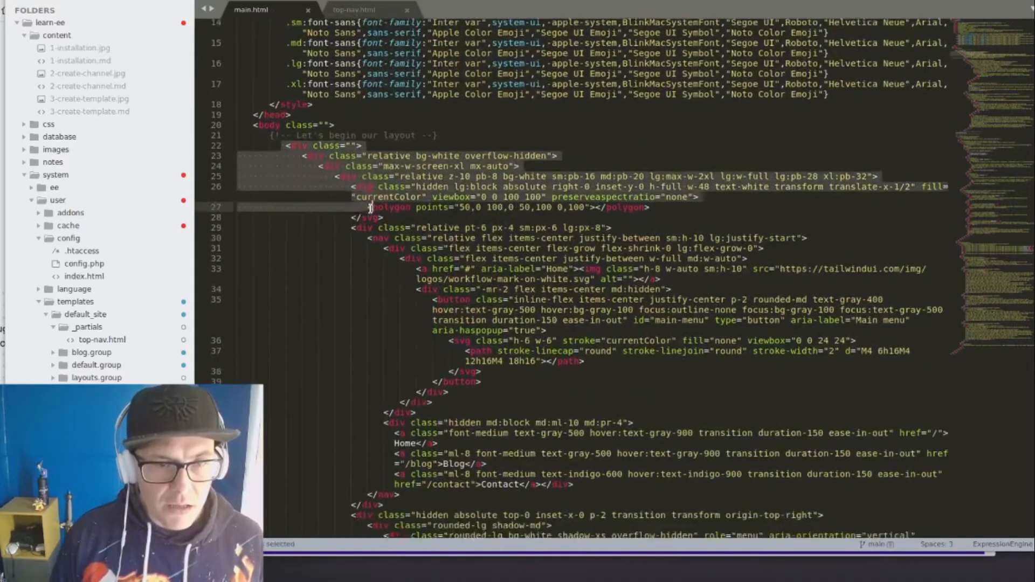
scroll(down, 3)
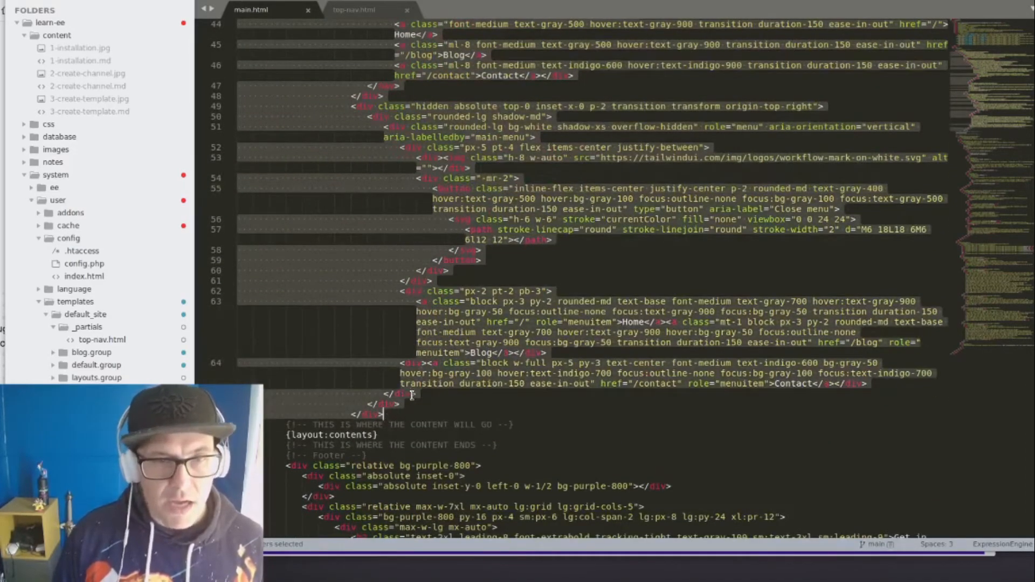
click(354, 9)
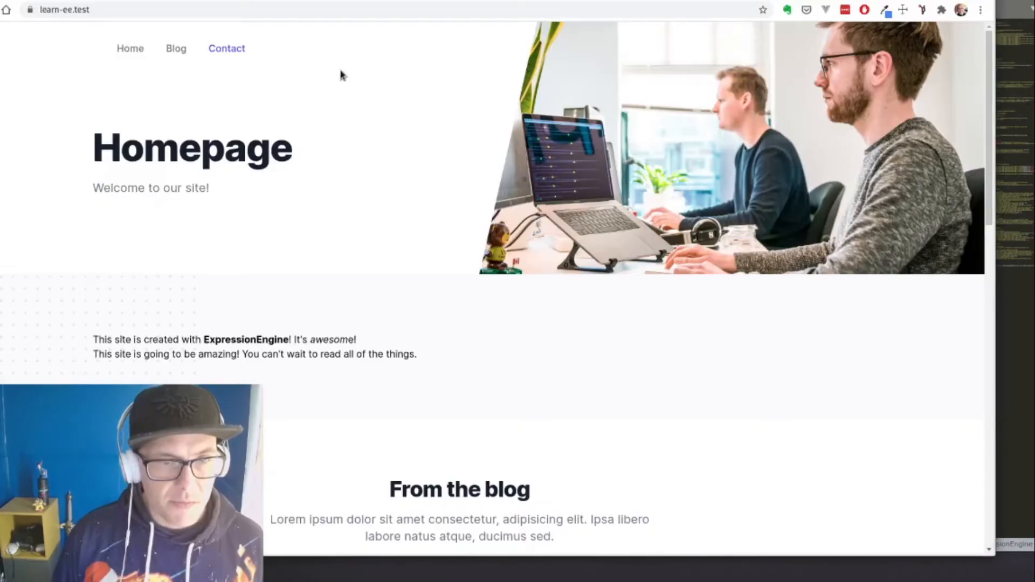
scroll(down, 3)
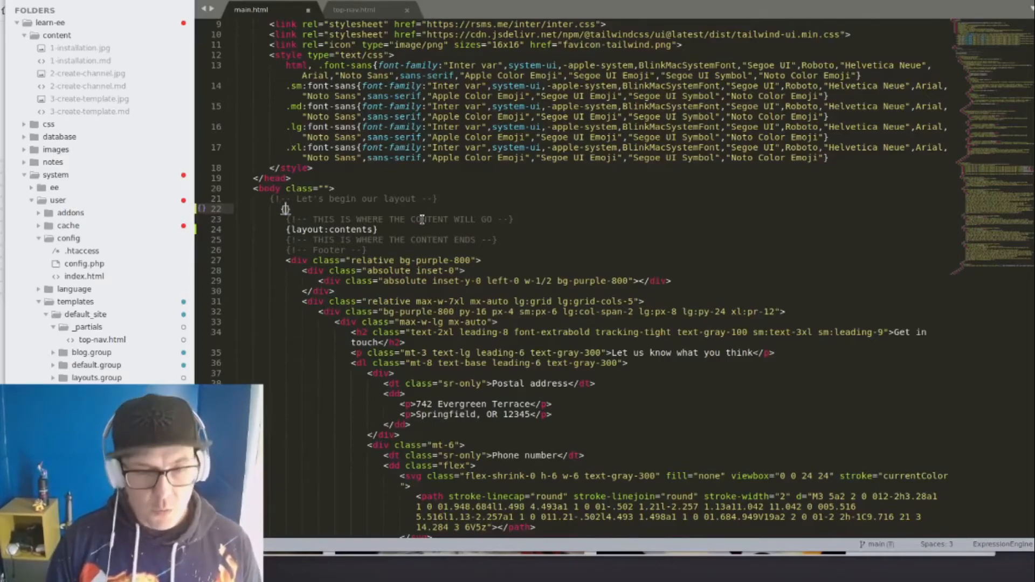
Step: Replace main.html's nav and footer markup with {top-nav} and {footer}, pasting them into partials
text({top-nav)
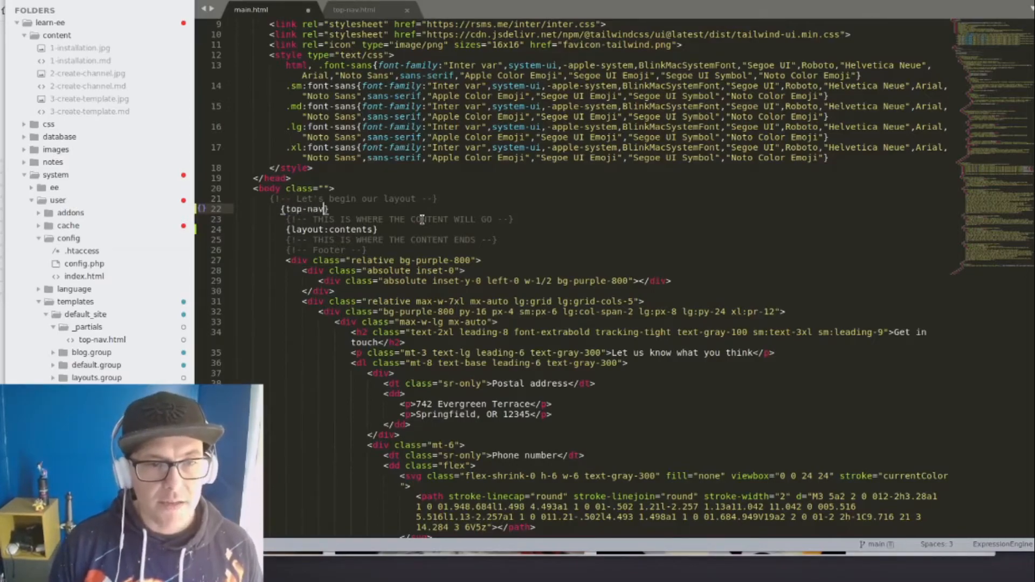
click(355, 9)
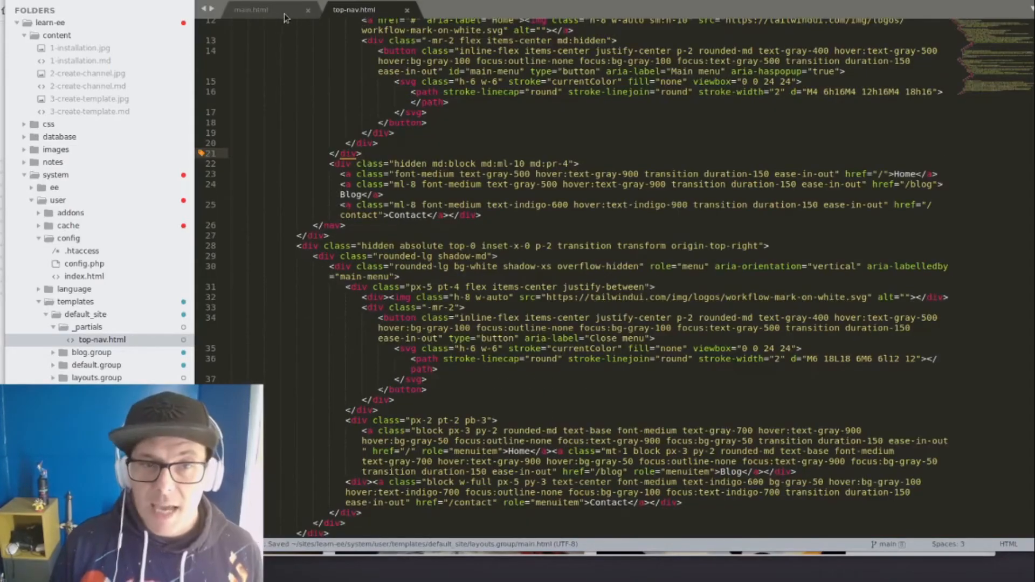
click(250, 9)
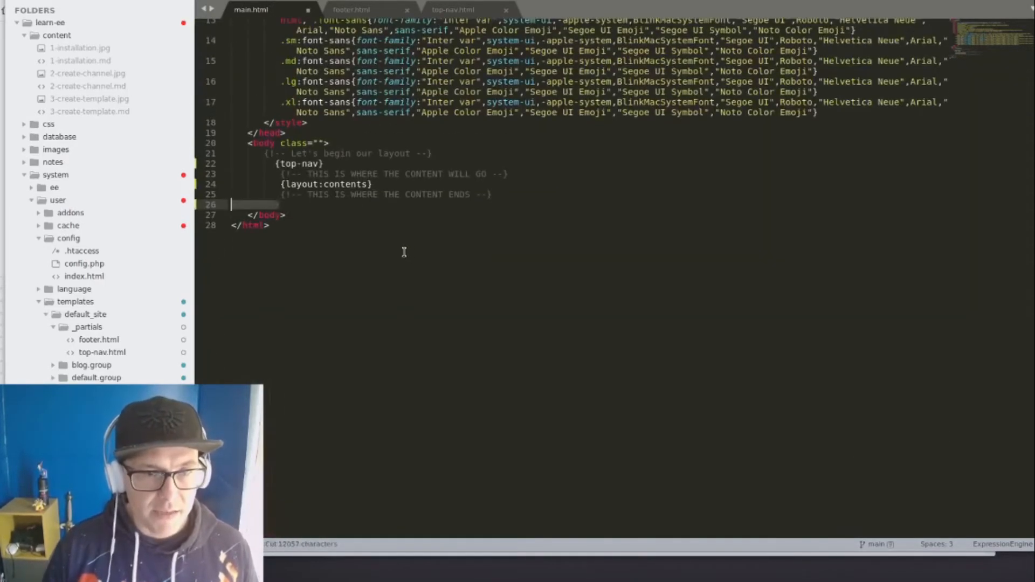
click(351, 9)
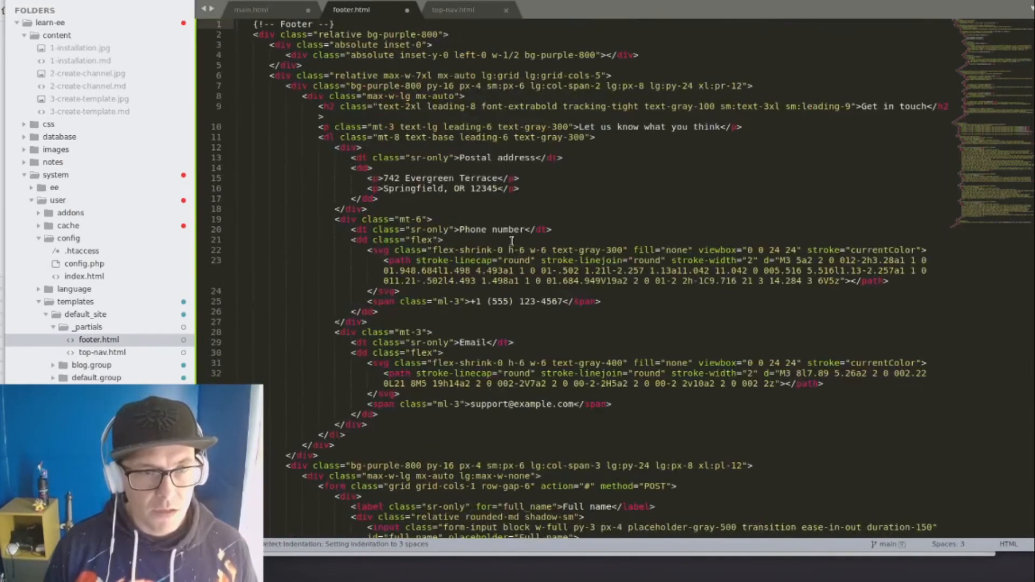
scroll(down, 3)
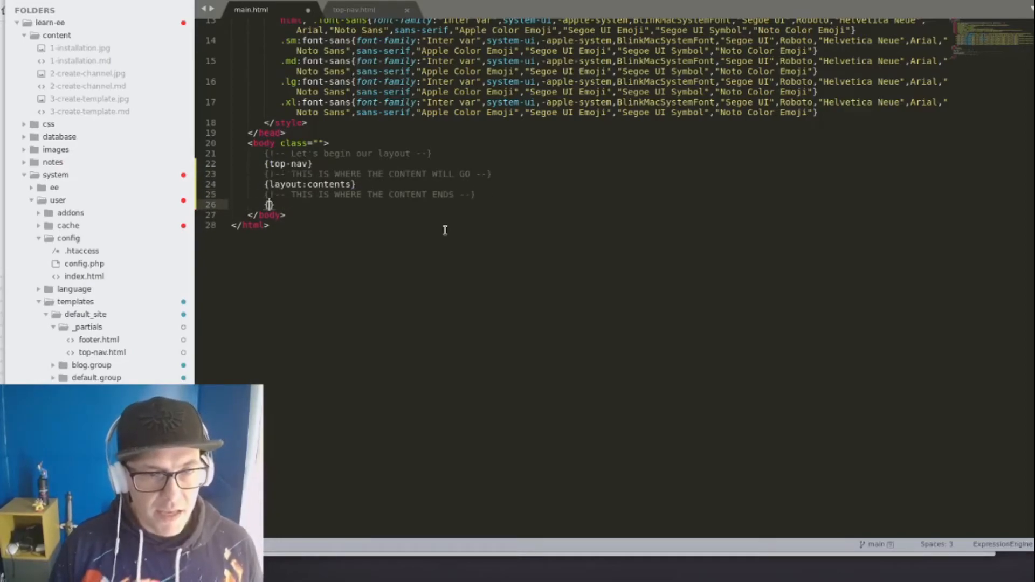
text({footer})
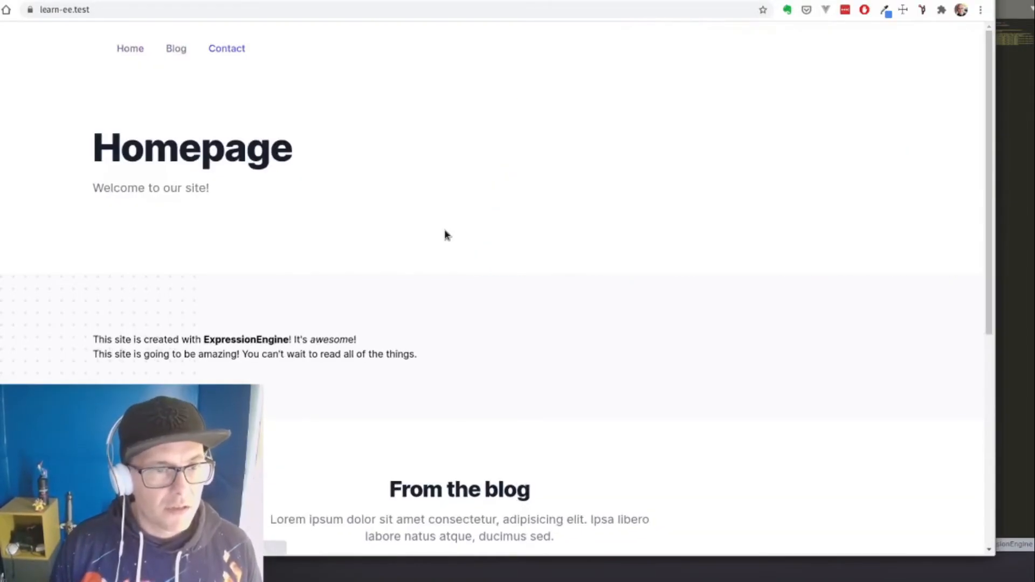
Step: Scroll the learn-ee.test homepage to check the nav, blog cards and Get in touch footer
scroll(down, 3)
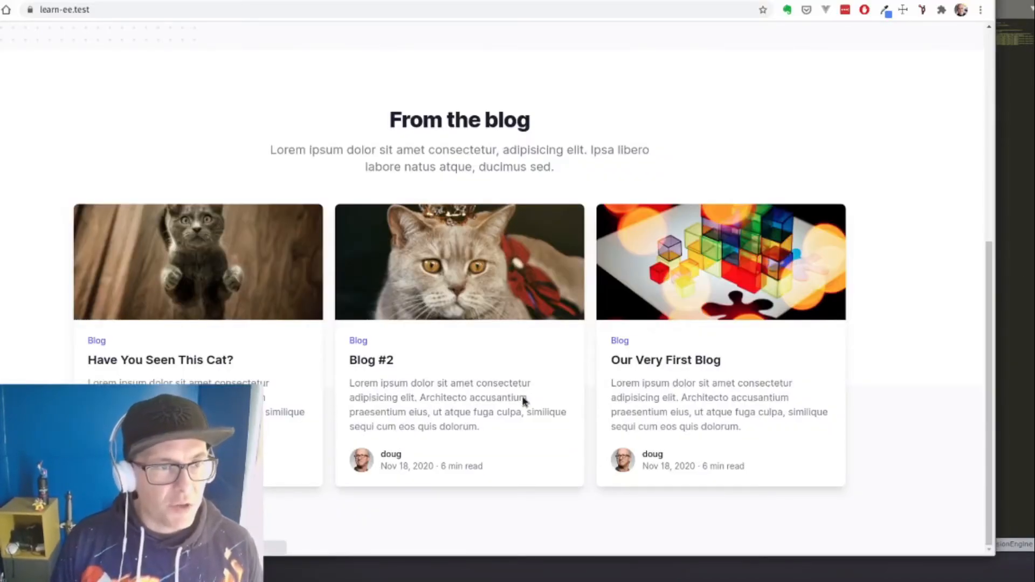
scroll(down, 3)
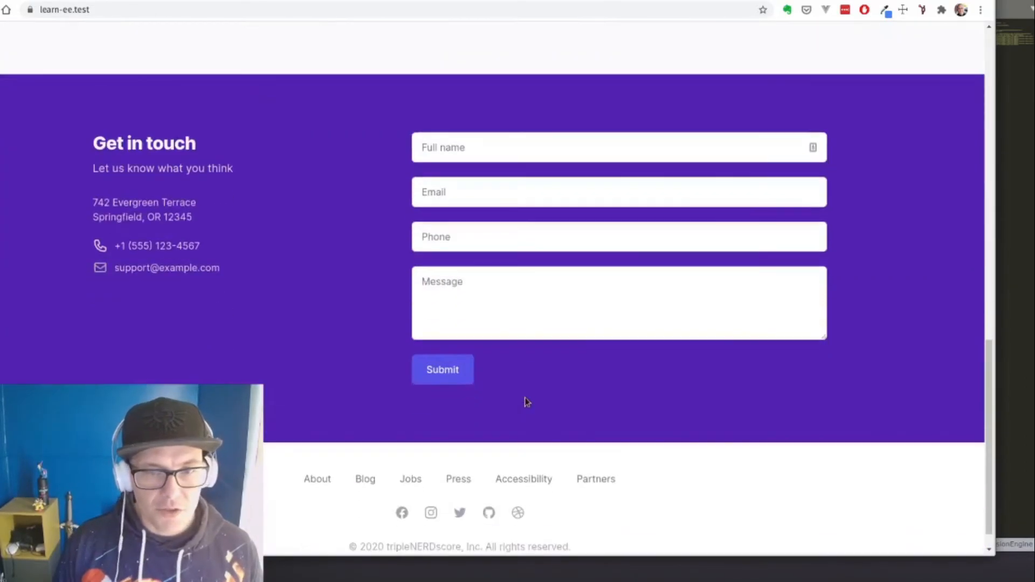